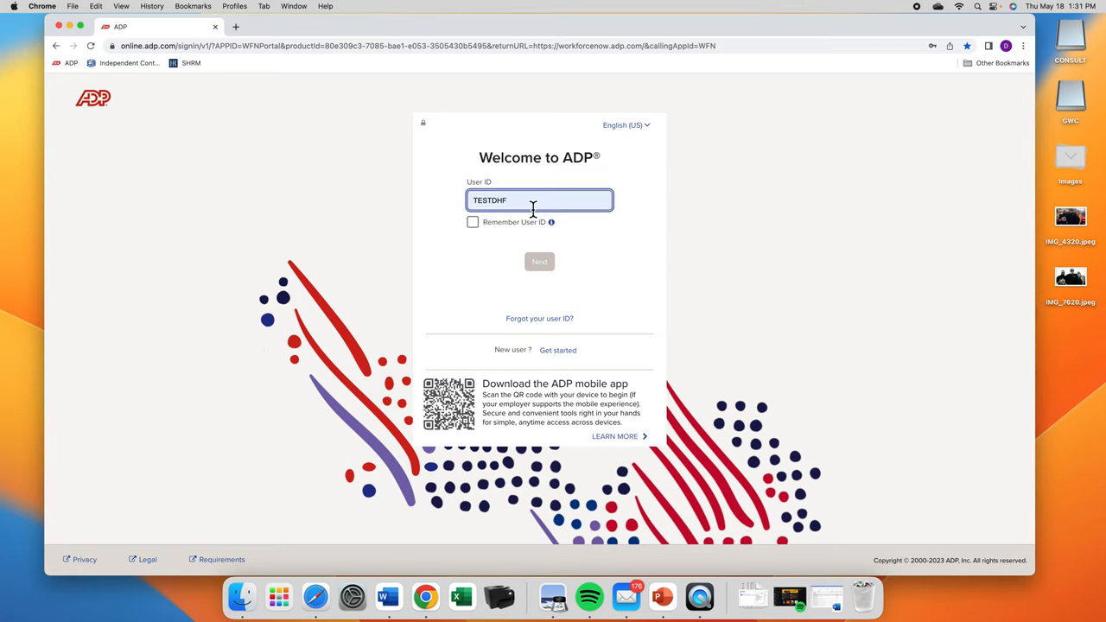
pyautogui.moveTo(540, 242)
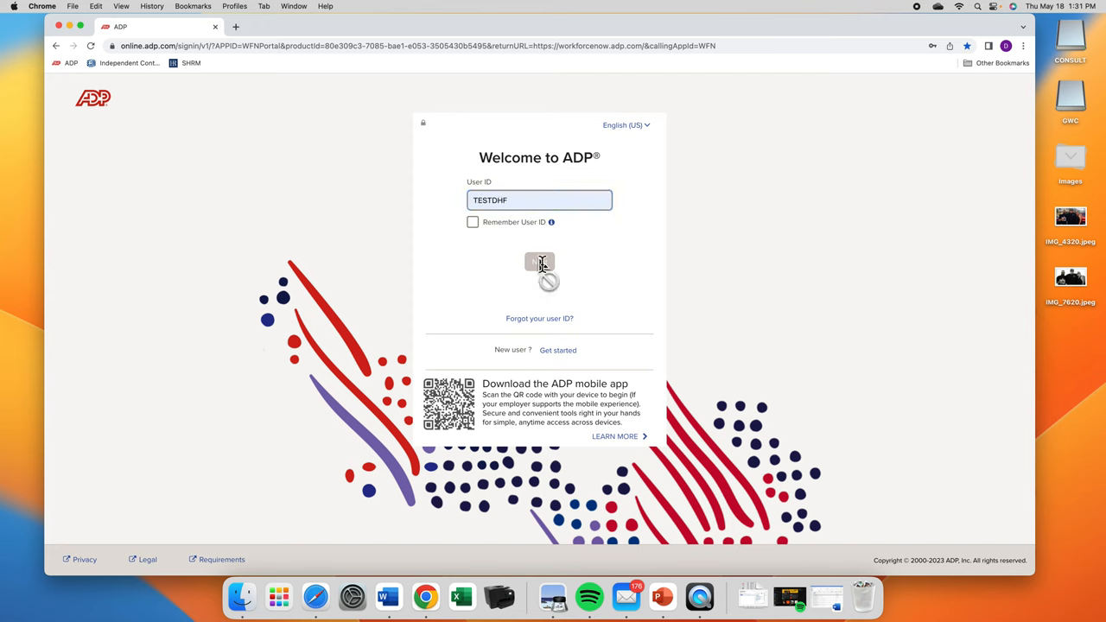
# Sign in to the ADP employee portal with the test User ID and password
pyautogui.click(539, 301)
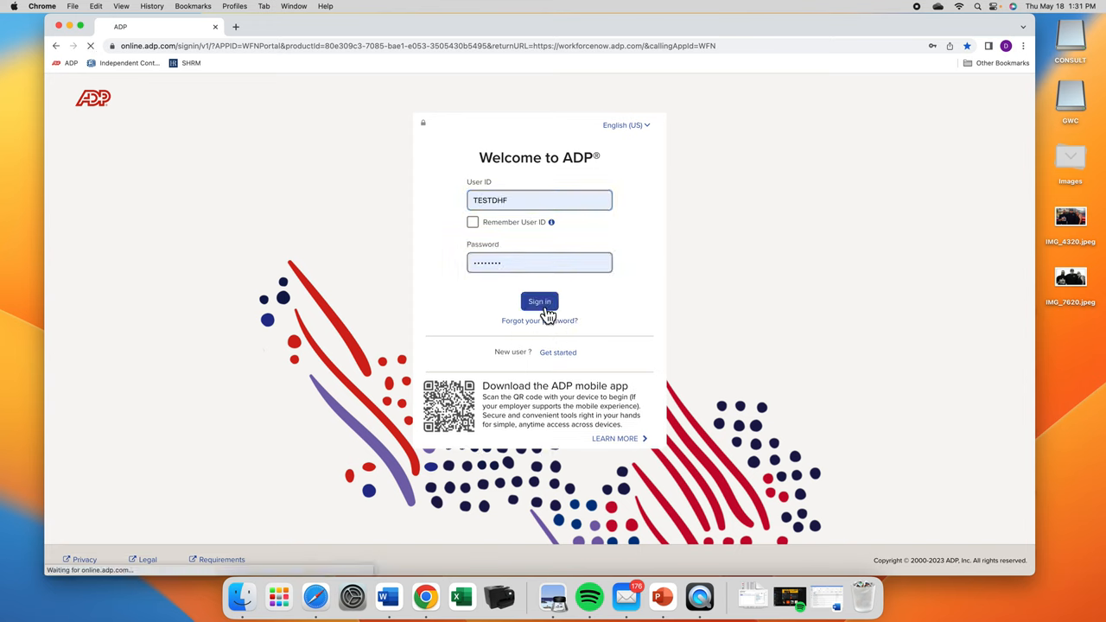
pyautogui.click(539, 301)
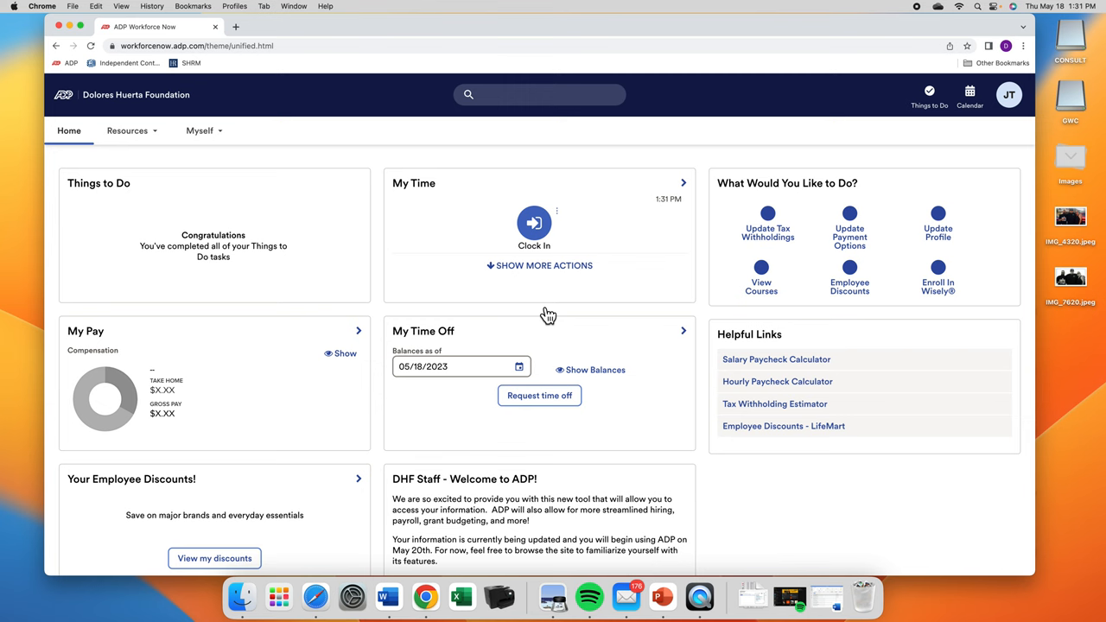
pyautogui.scroll(-3)
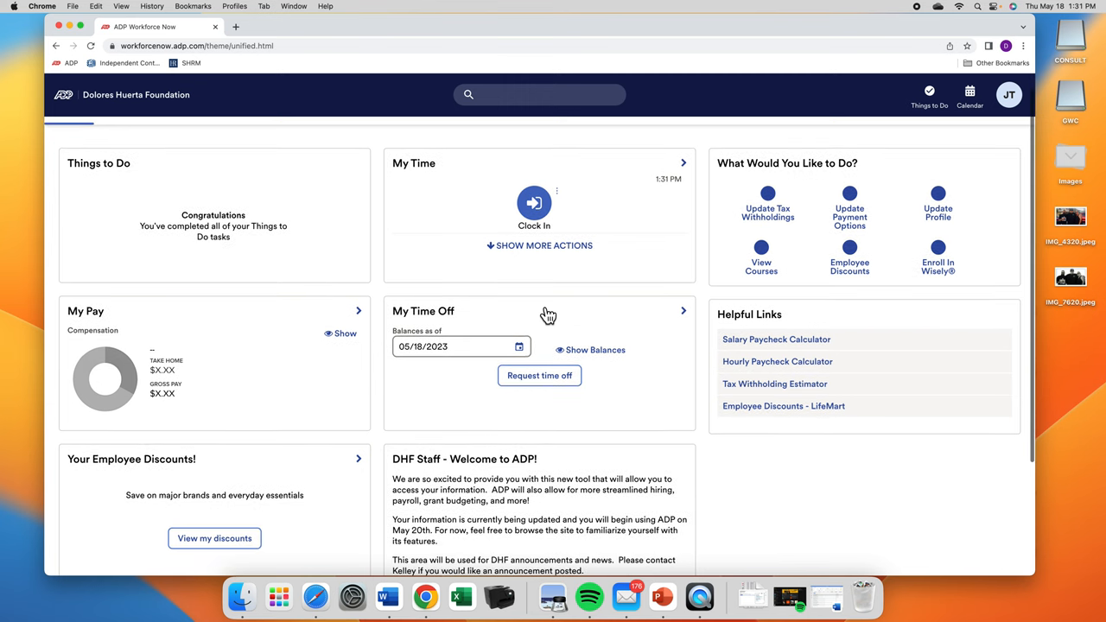
pyautogui.scroll(-3)
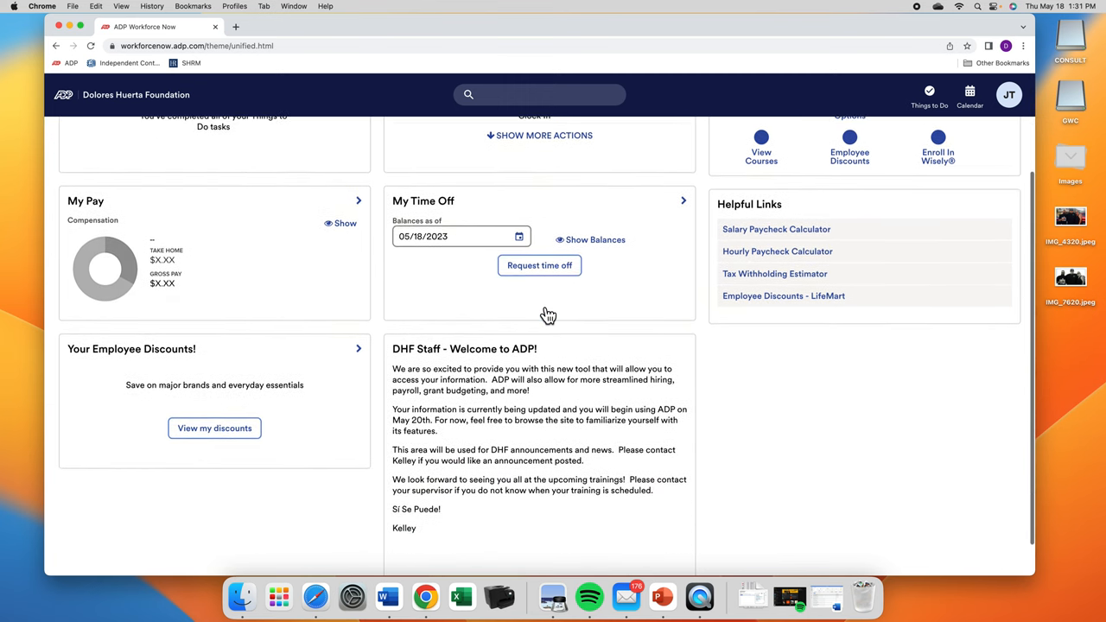
pyautogui.scroll(-3)
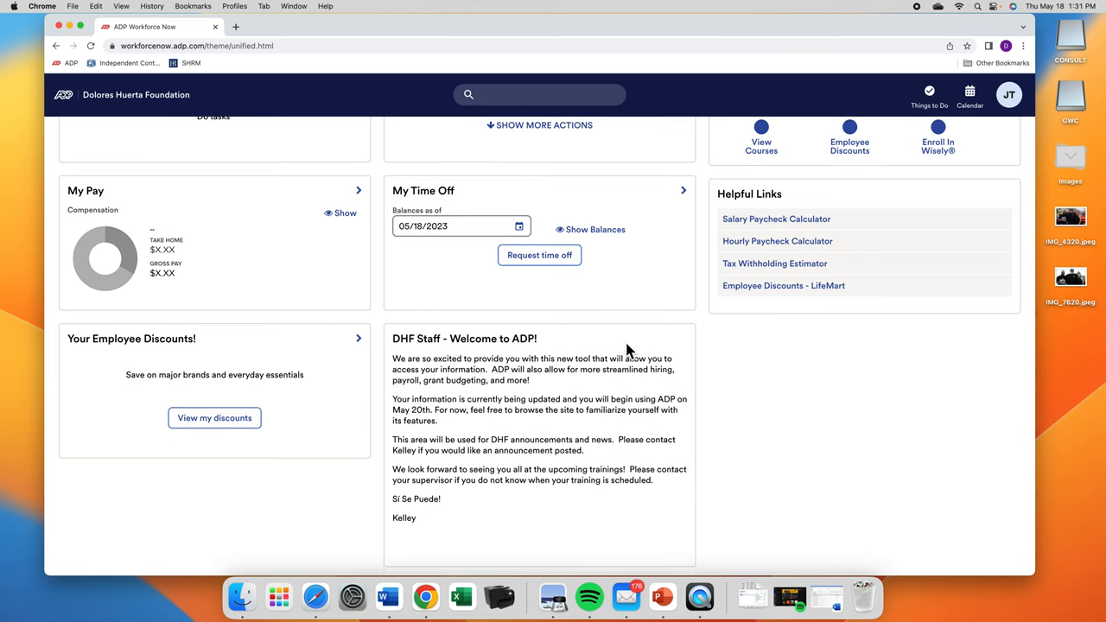
pyautogui.moveTo(183, 325)
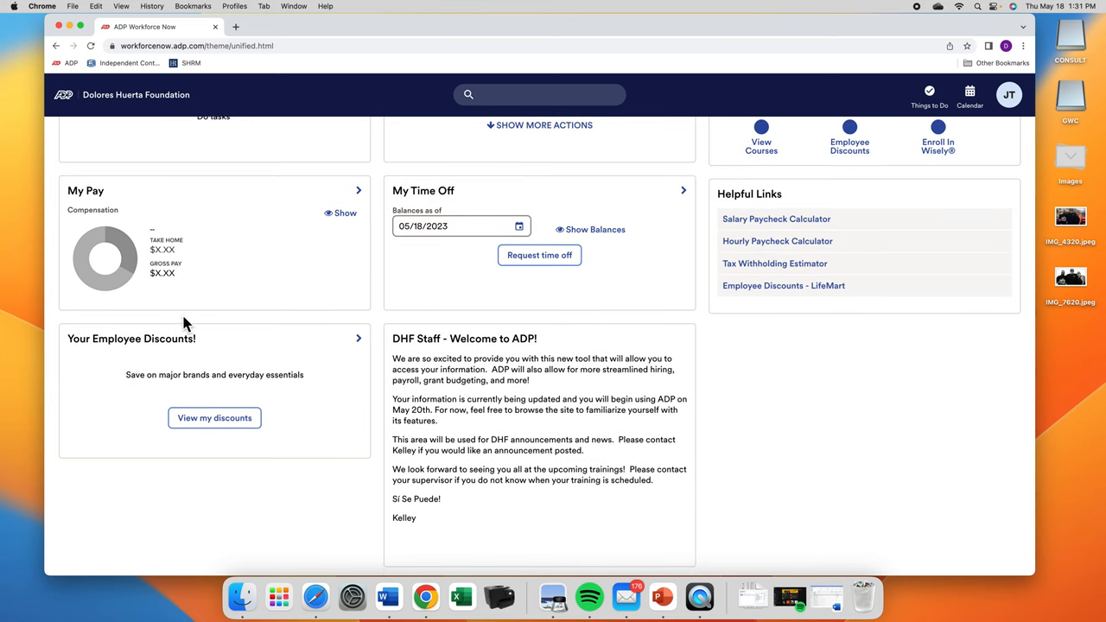
pyautogui.moveTo(464, 300)
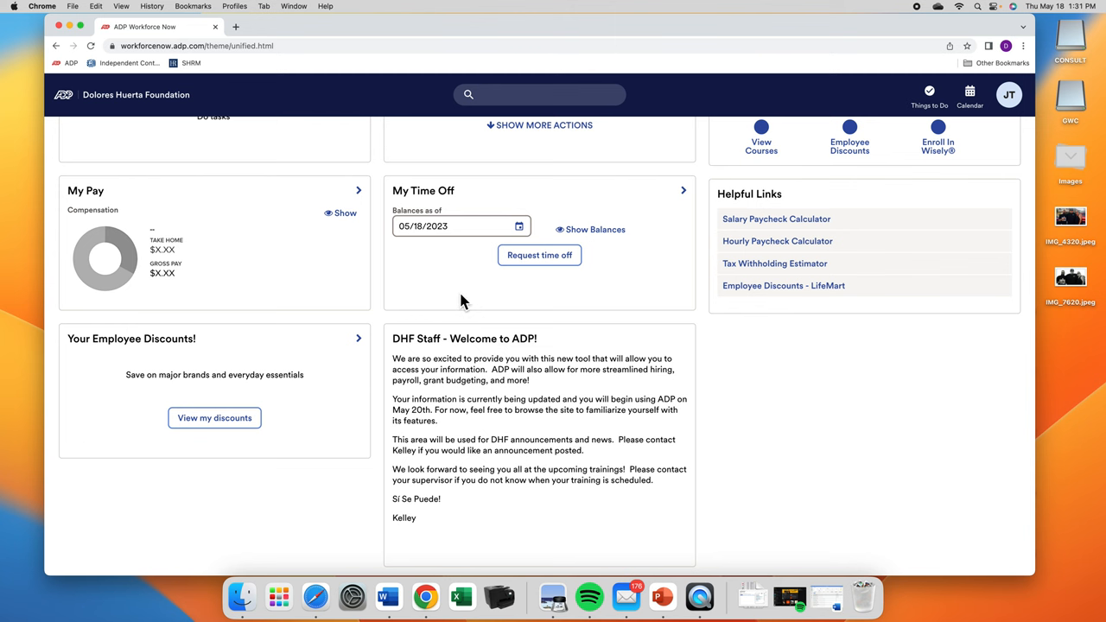
pyautogui.scroll(3)
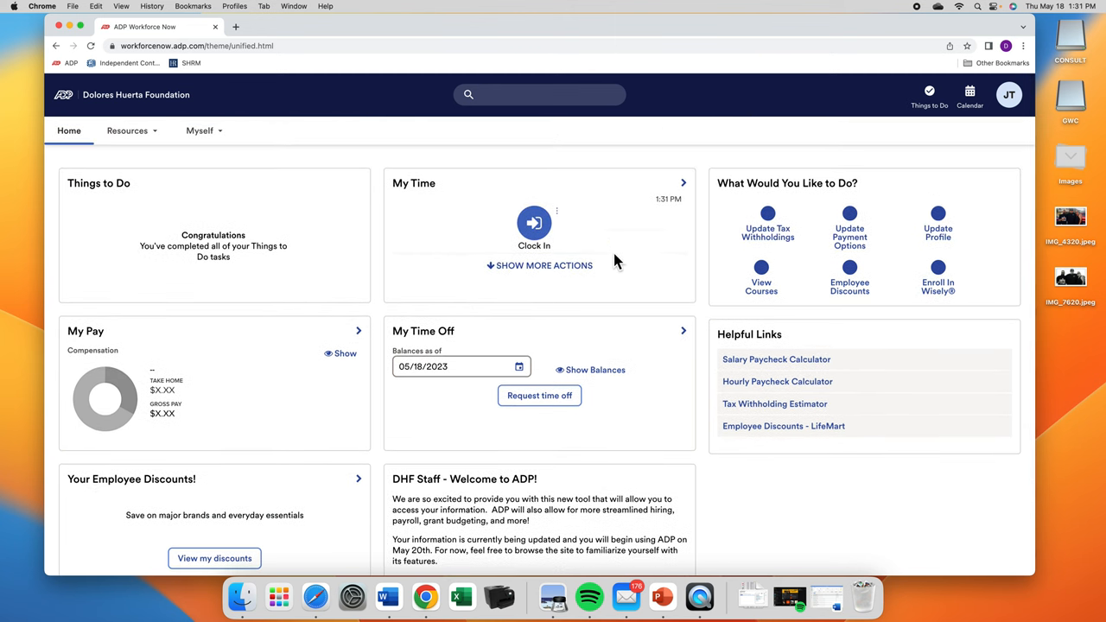
pyautogui.moveTo(590, 178)
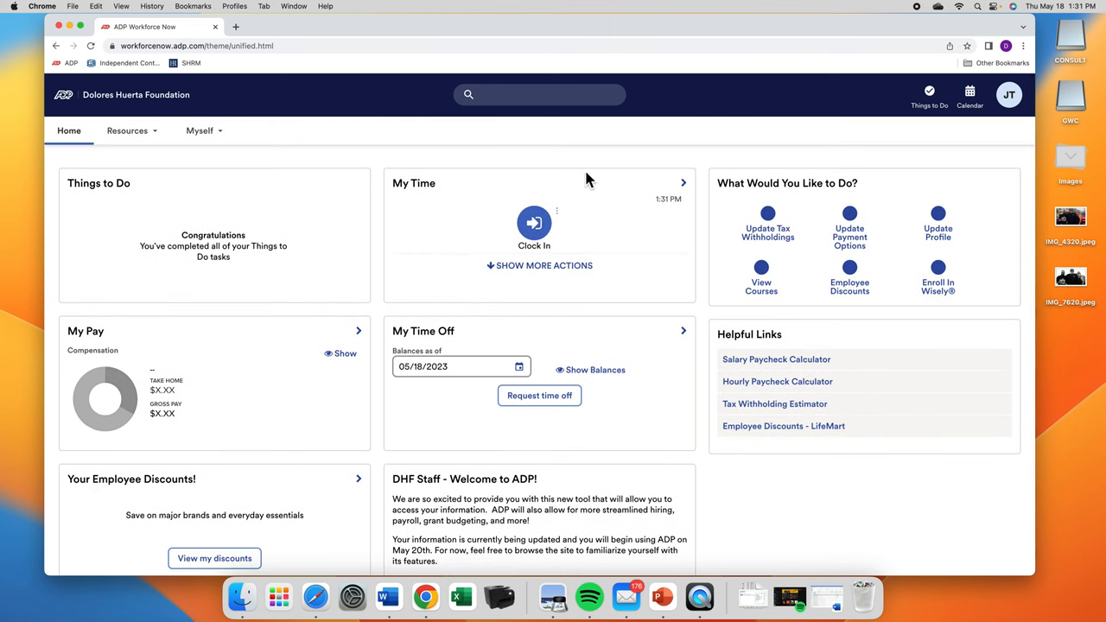
pyautogui.moveTo(555, 204)
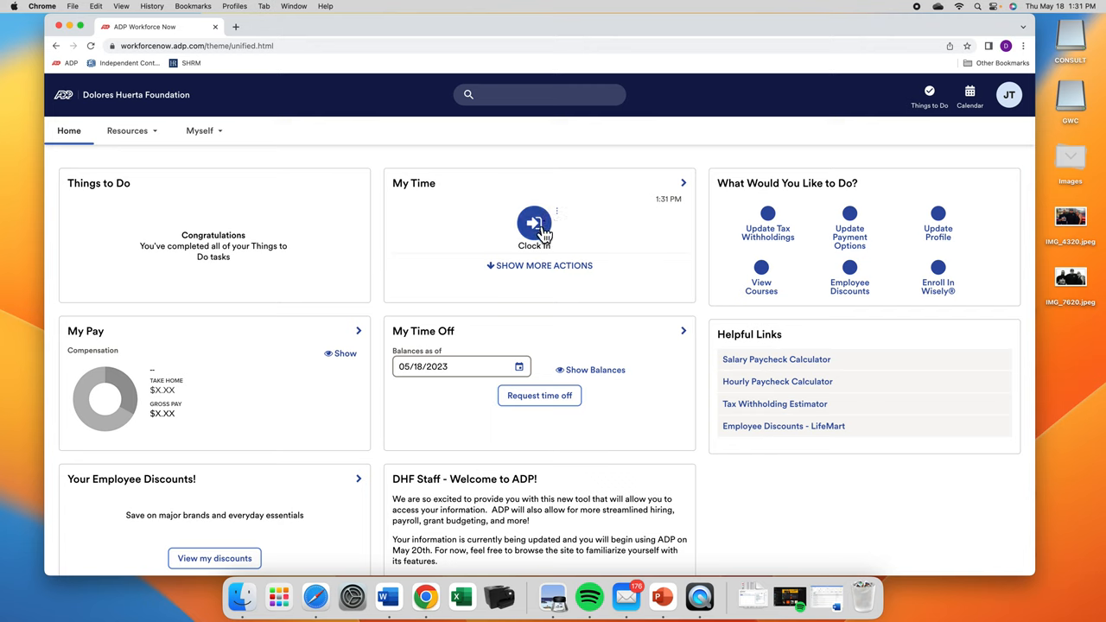
pyautogui.moveTo(508, 226)
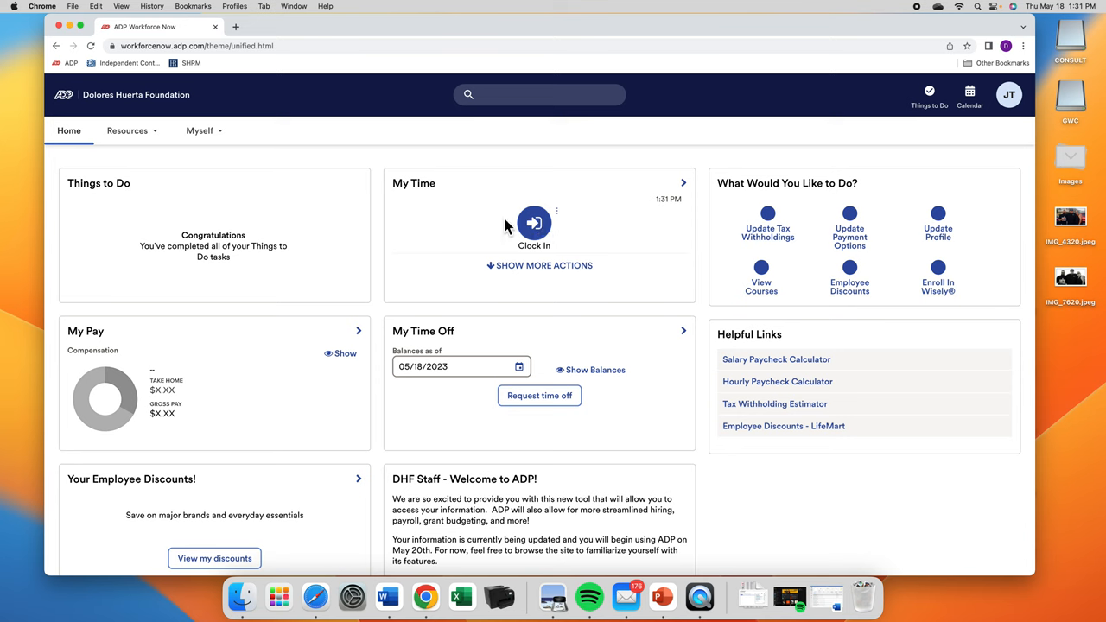
# Record a clock-in on My Time Entry, confirmed at 1:32 PM on 5/18/2023
pyautogui.click(200, 131)
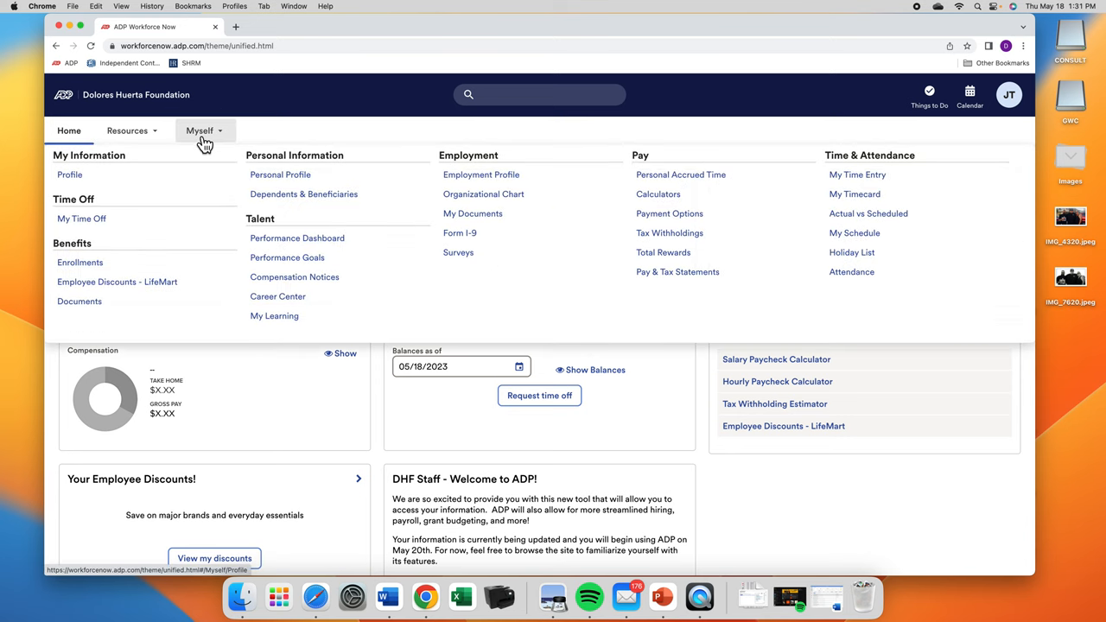
pyautogui.moveTo(851, 178)
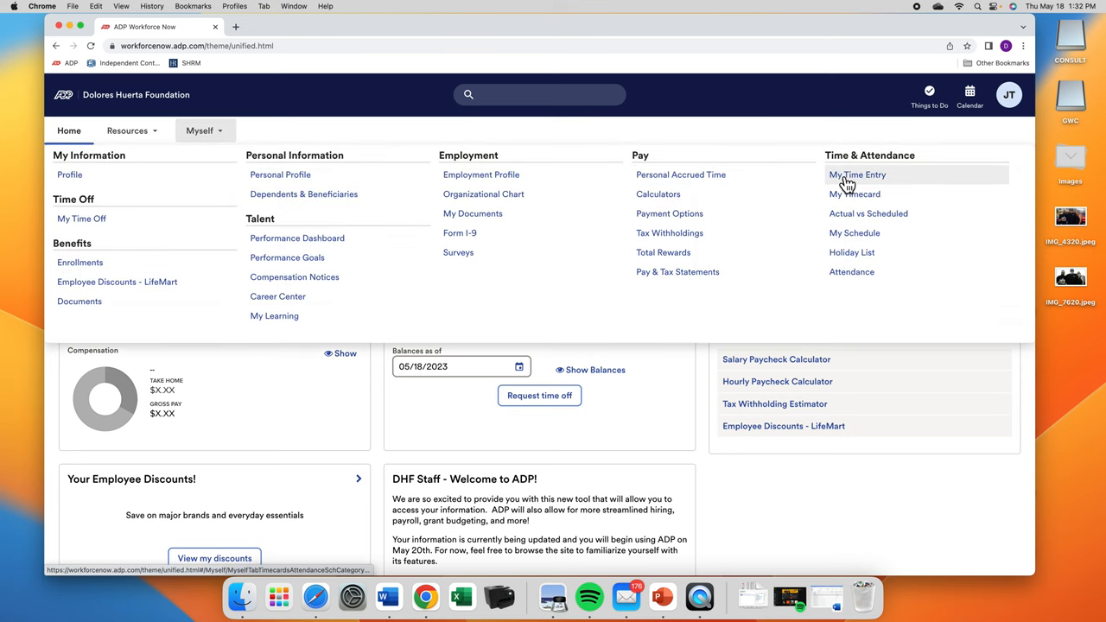
pyautogui.click(858, 174)
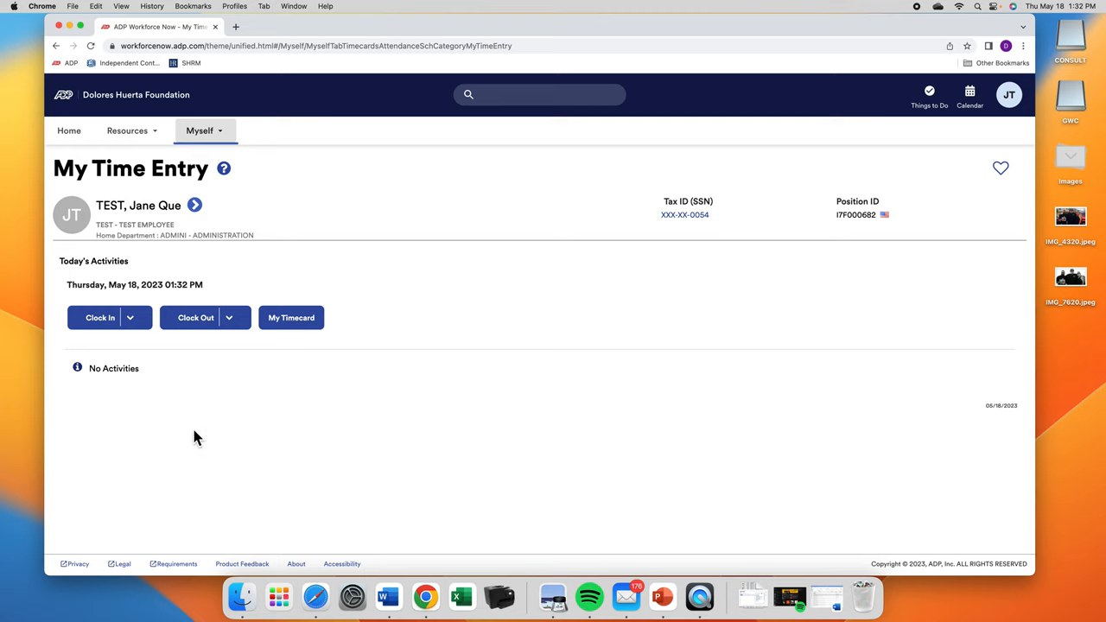
pyautogui.moveTo(100, 318)
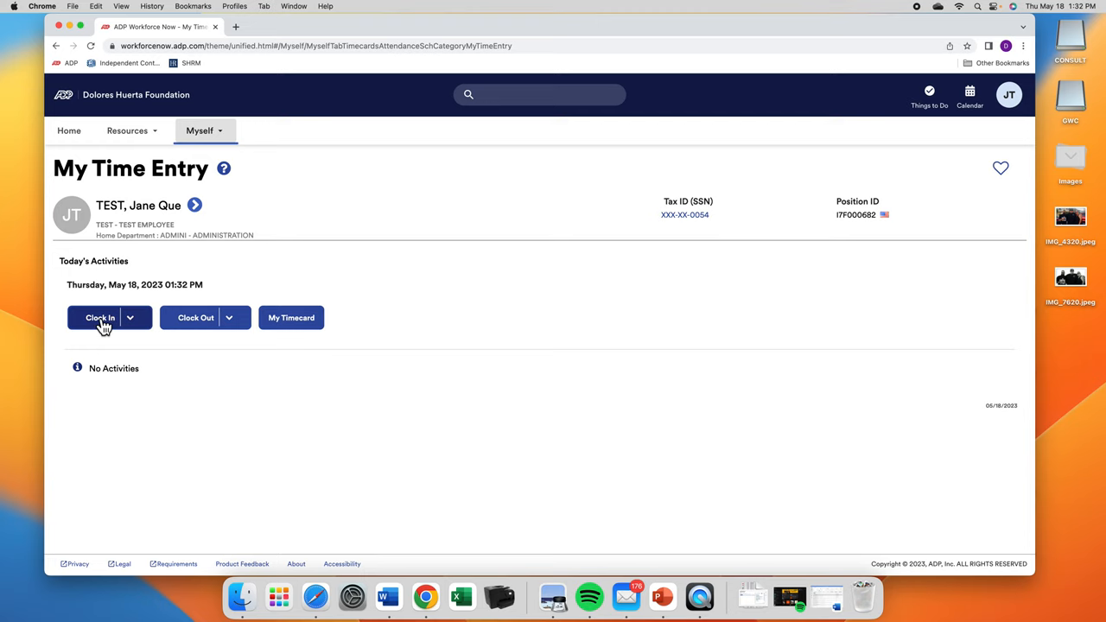
pyautogui.click(100, 318)
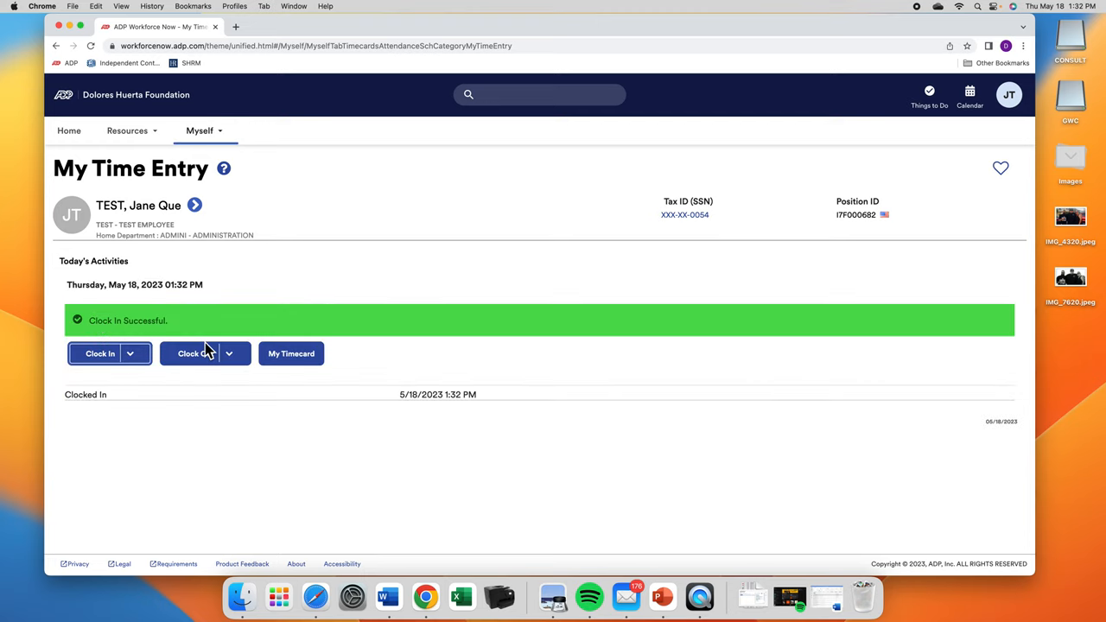
pyautogui.moveTo(100, 303)
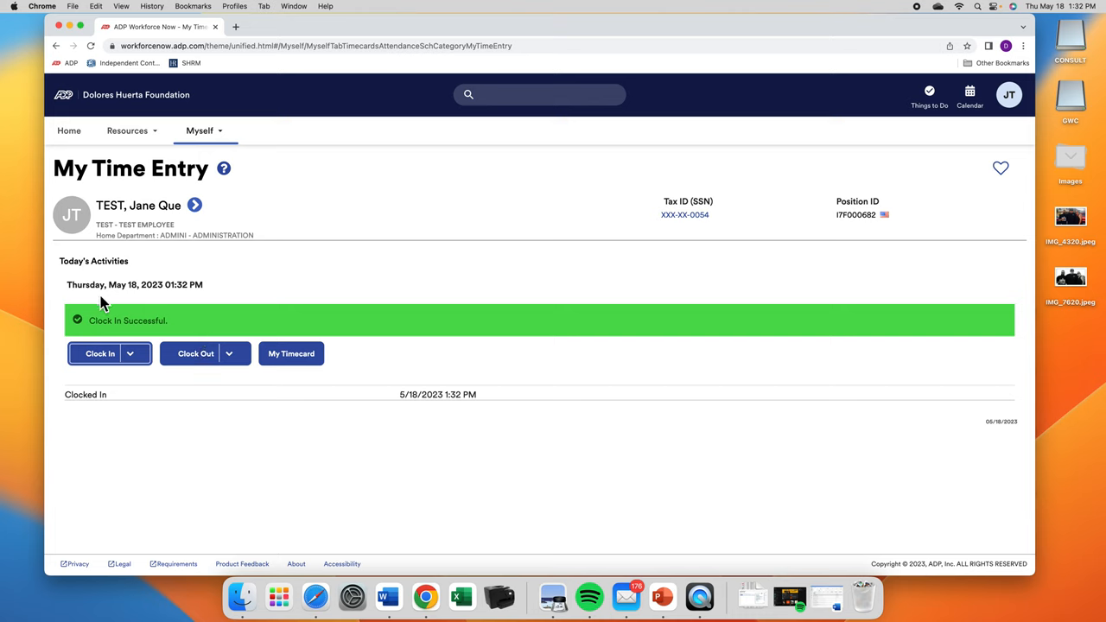
pyautogui.moveTo(183, 346)
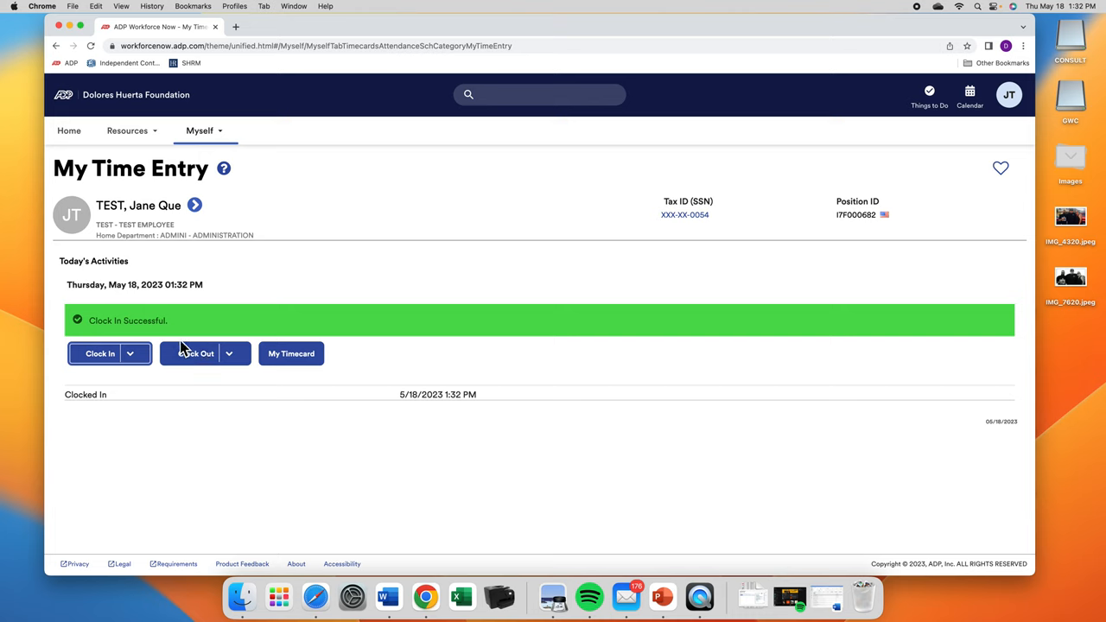
pyautogui.moveTo(101, 401)
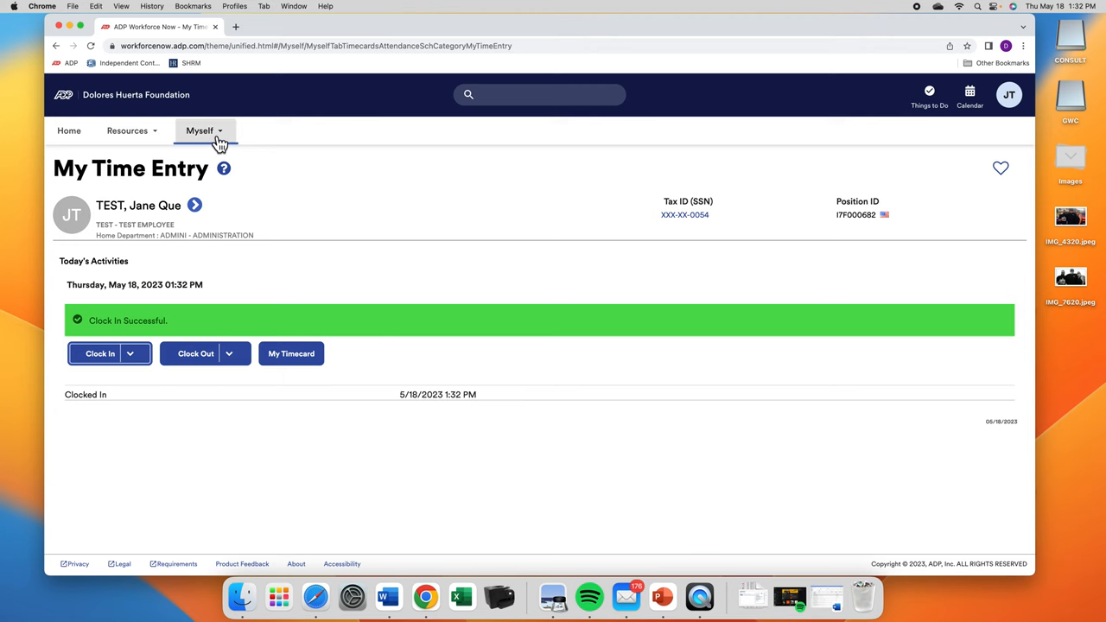
pyautogui.click(204, 131)
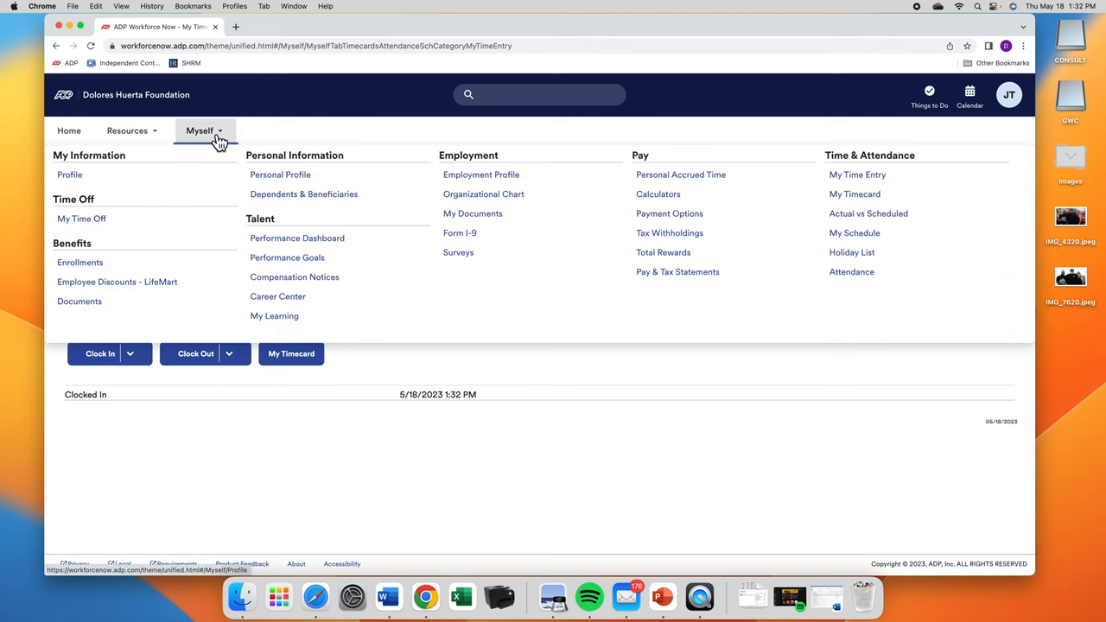
pyautogui.moveTo(335, 156)
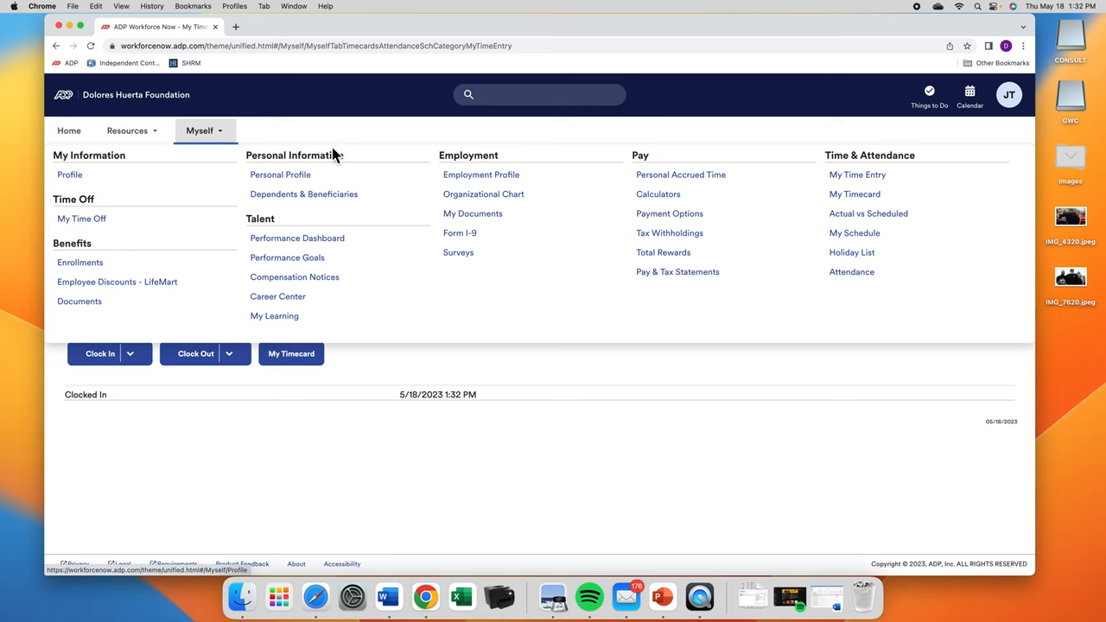
pyautogui.click(854, 194)
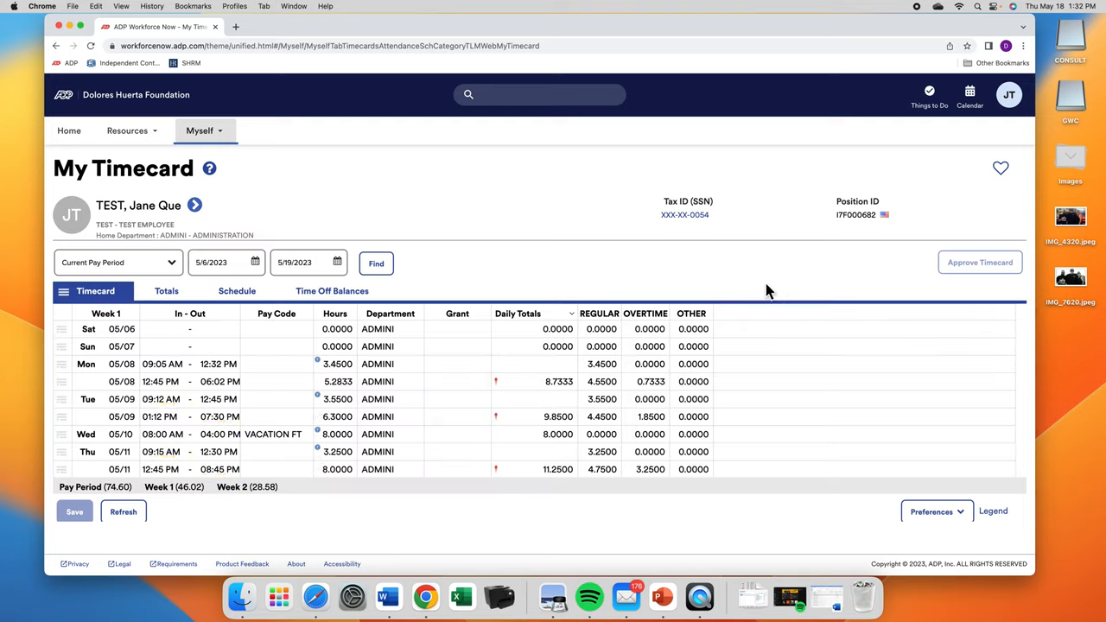
pyautogui.click(595, 382)
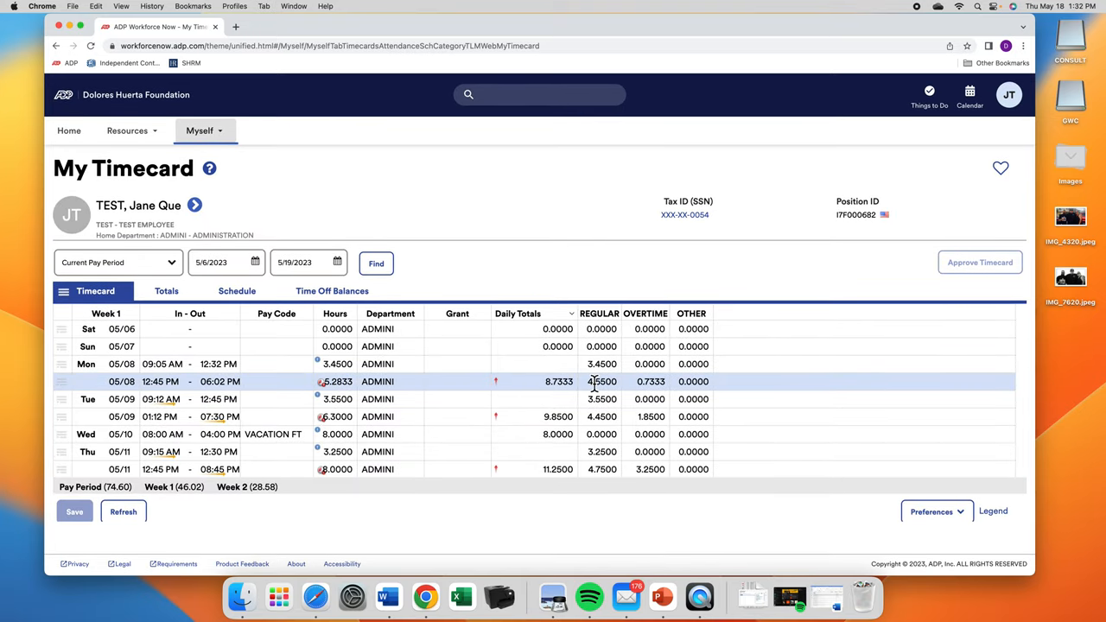
pyautogui.scroll(-3)
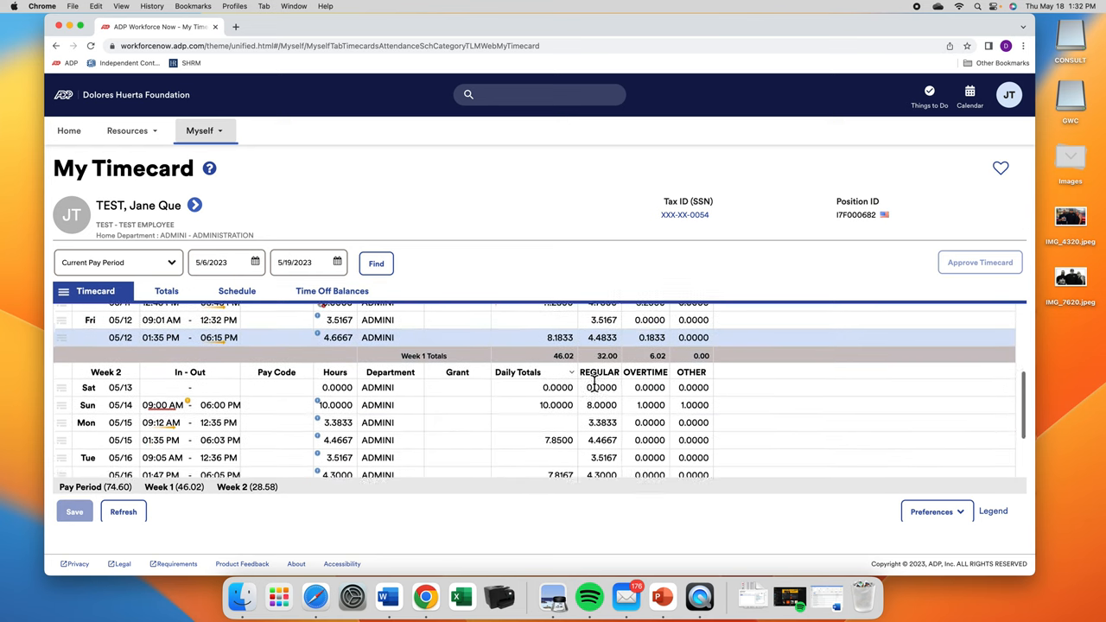
pyautogui.scroll(-3)
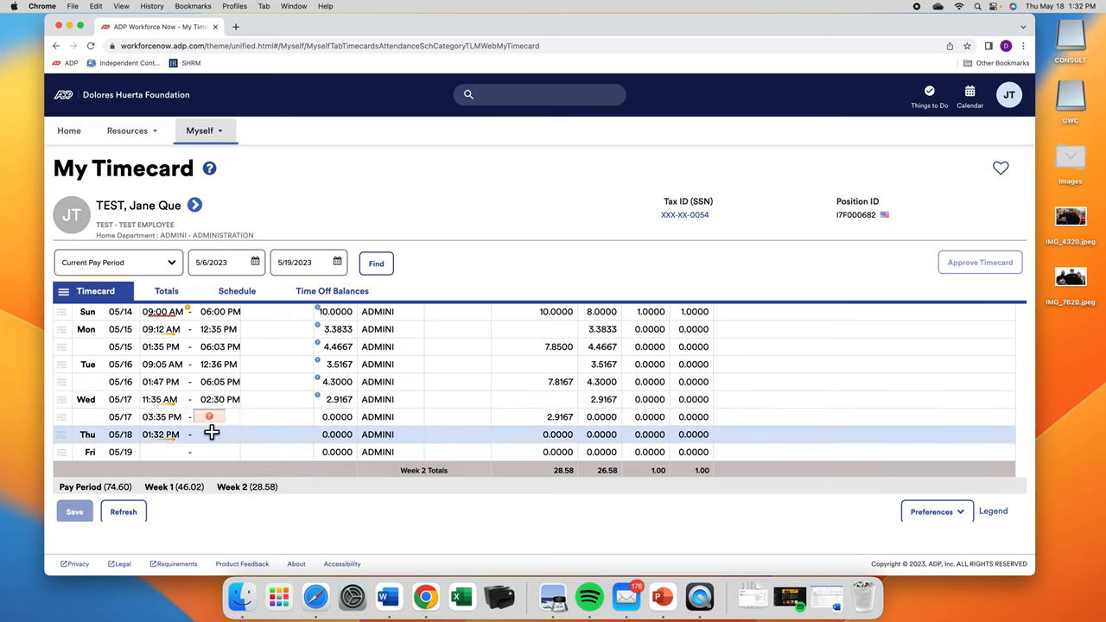
pyautogui.moveTo(209, 417)
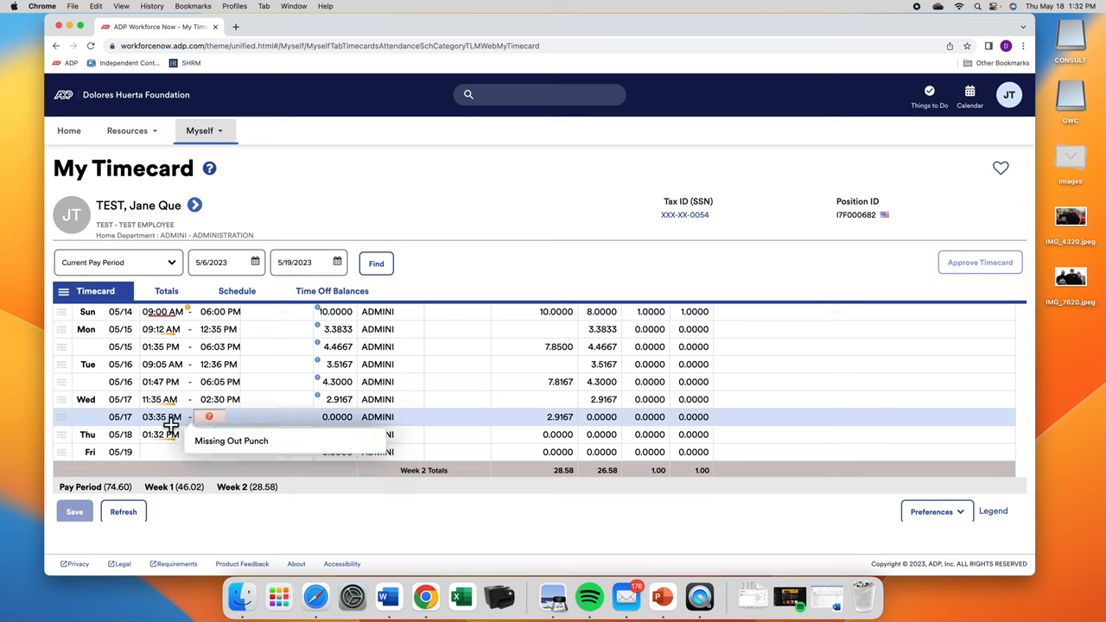
pyautogui.moveTo(249, 425)
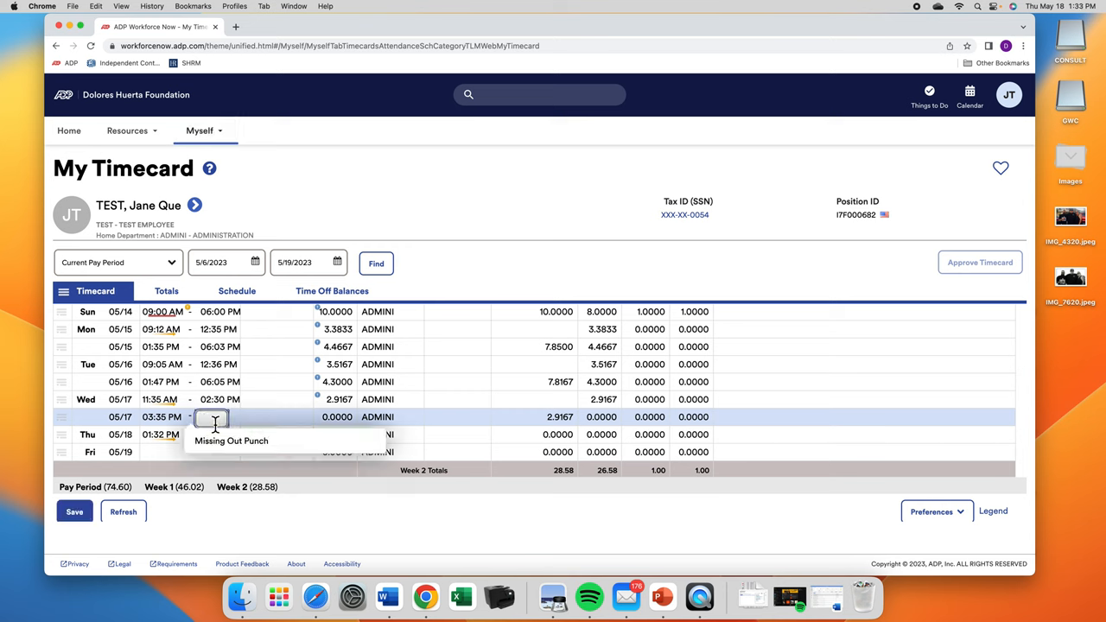
# Enter 6:30p as the missing 05/17 out punch and save the timecard
pyautogui.write('6')
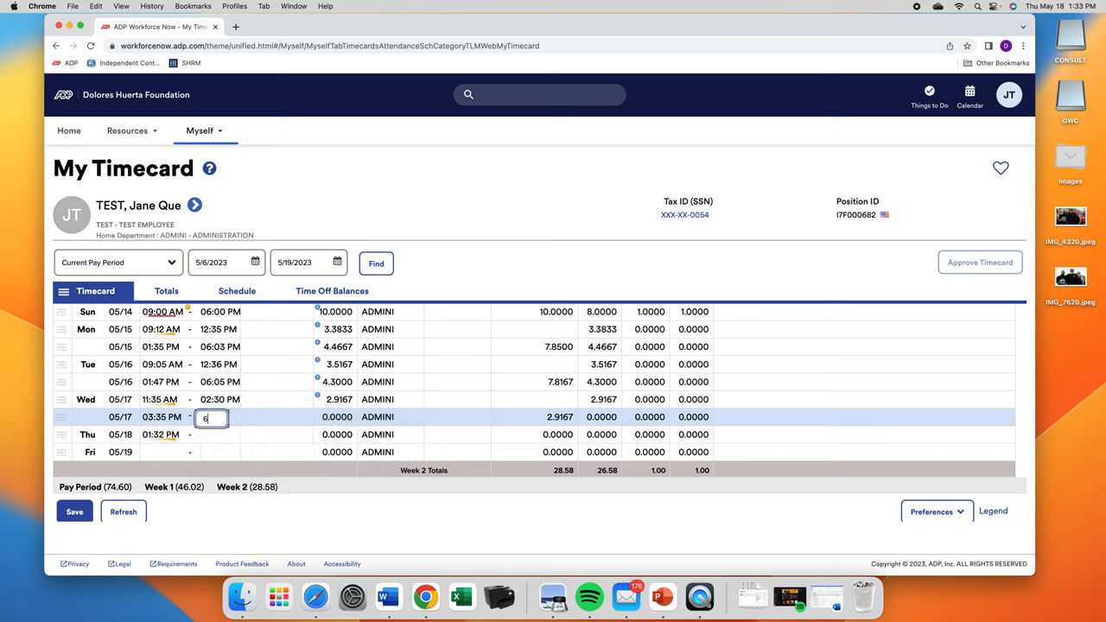
pyautogui.write('30p')
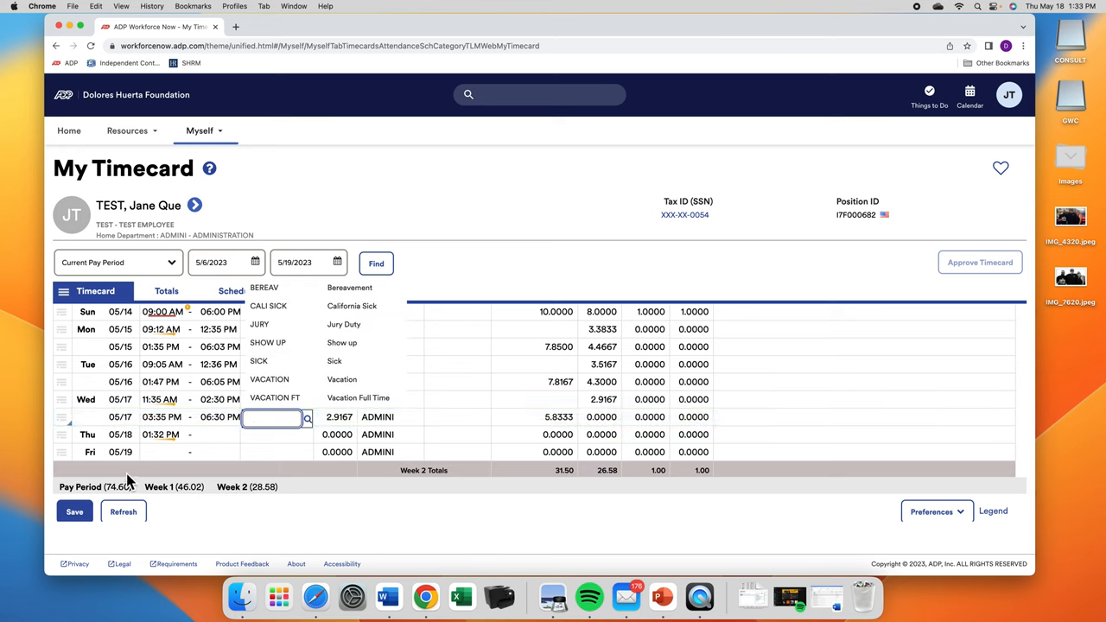
pyautogui.moveTo(296, 325)
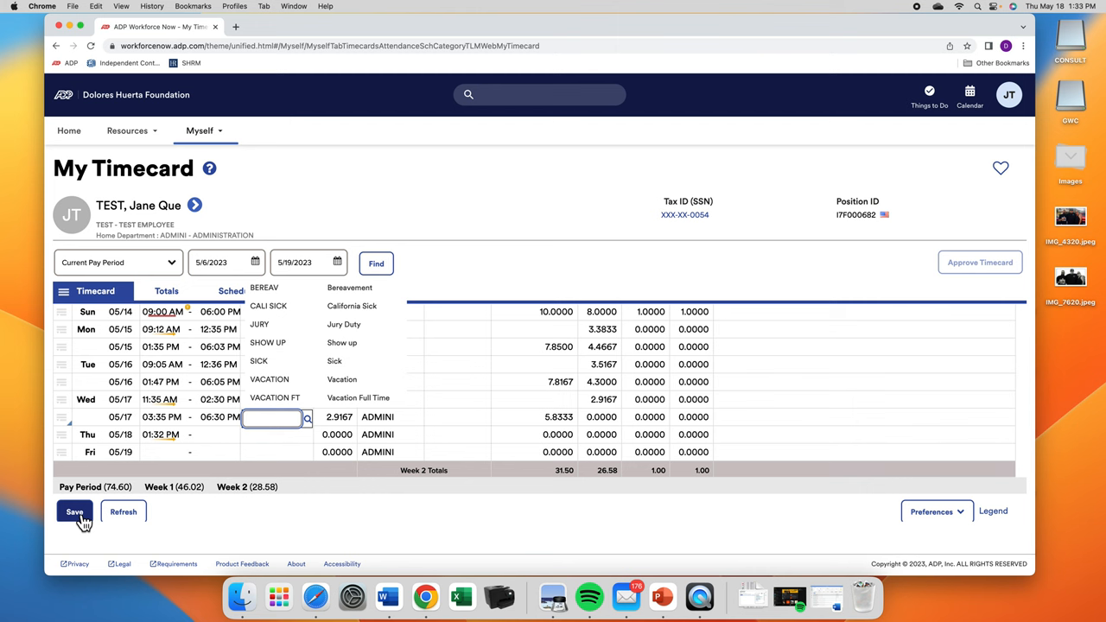
pyautogui.click(76, 511)
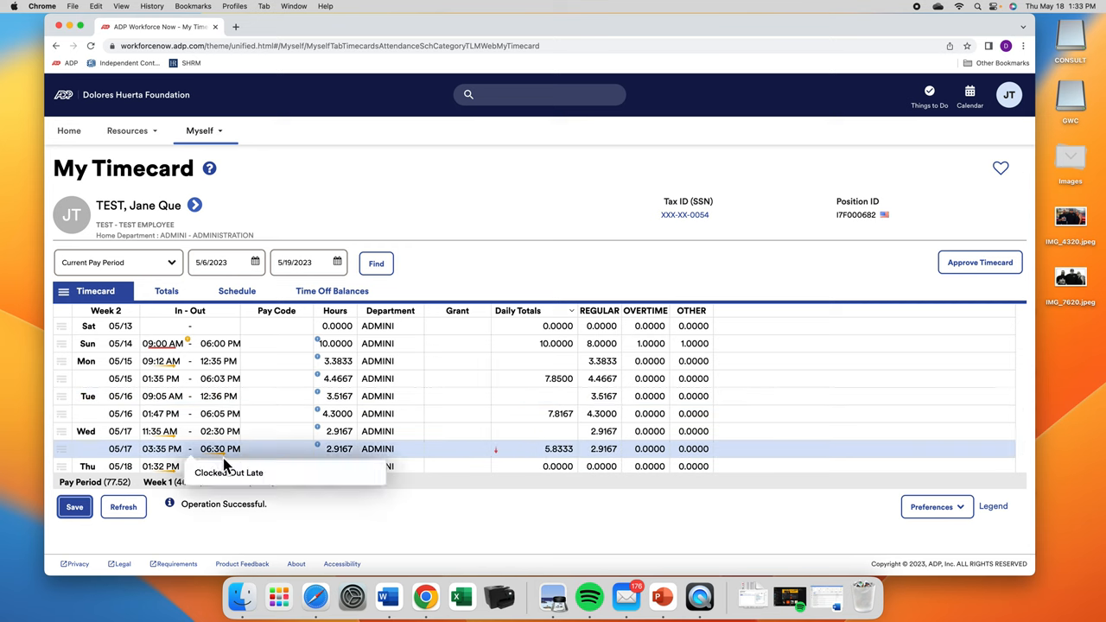
pyautogui.moveTo(225, 456)
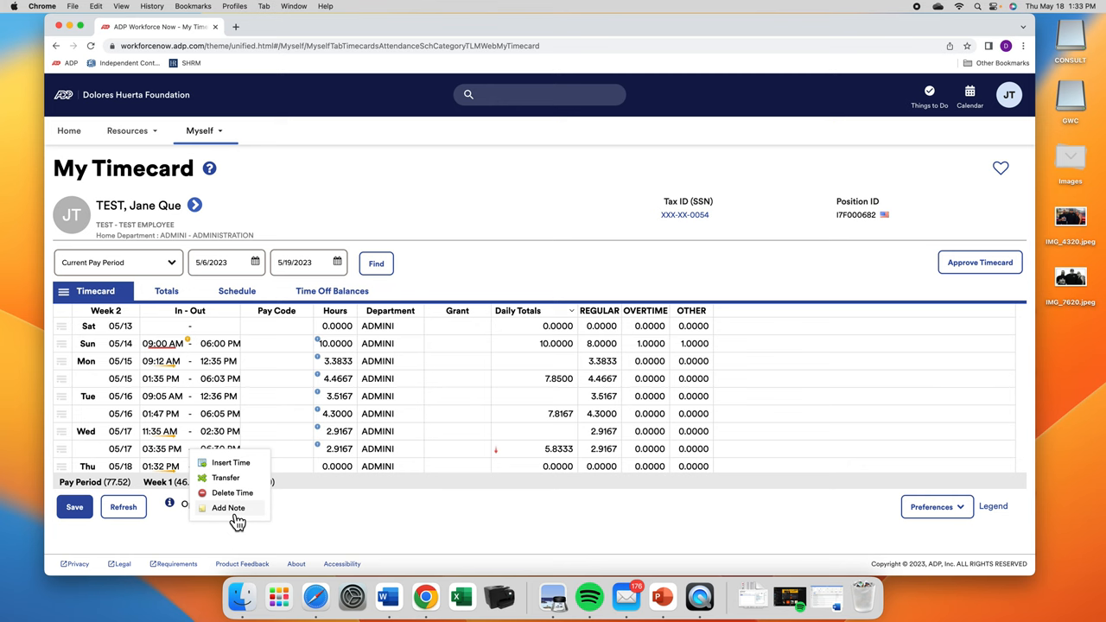
# Attach the note "Forgot to clock out" to the 05/17 6:30 PM out punch
pyautogui.click(228, 508)
pyautogui.write('F')
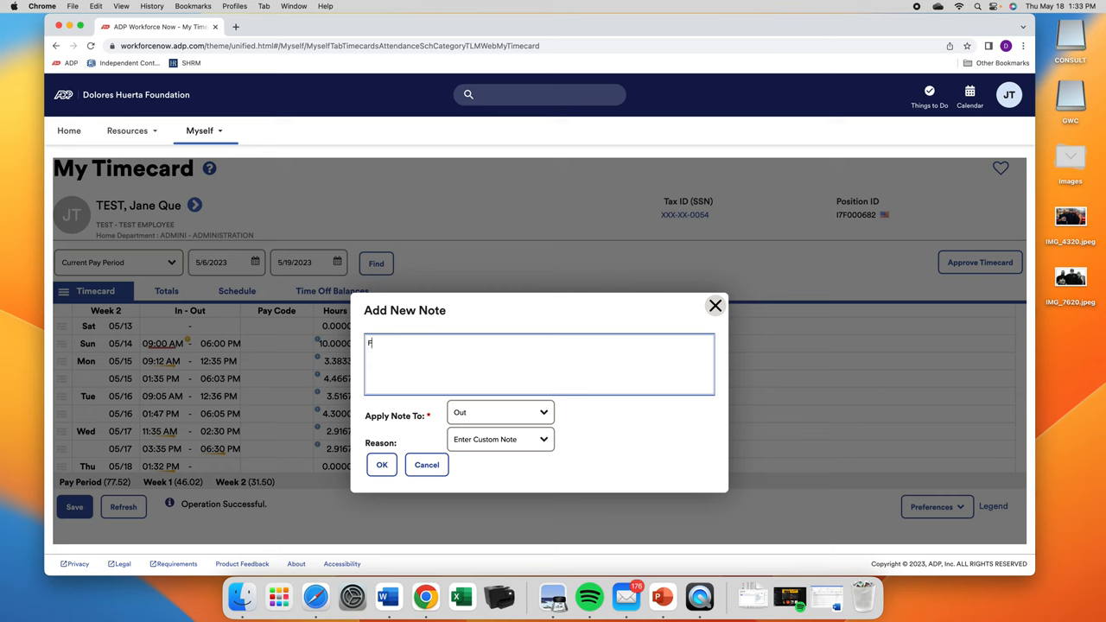
pyautogui.write('orgot to')
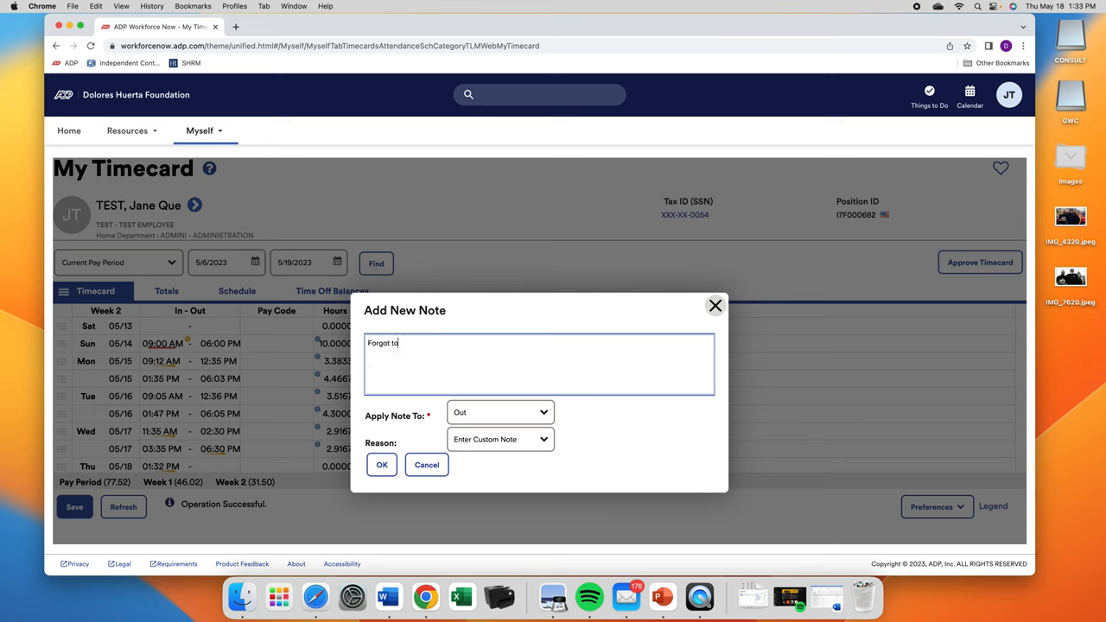
pyautogui.write('clo')
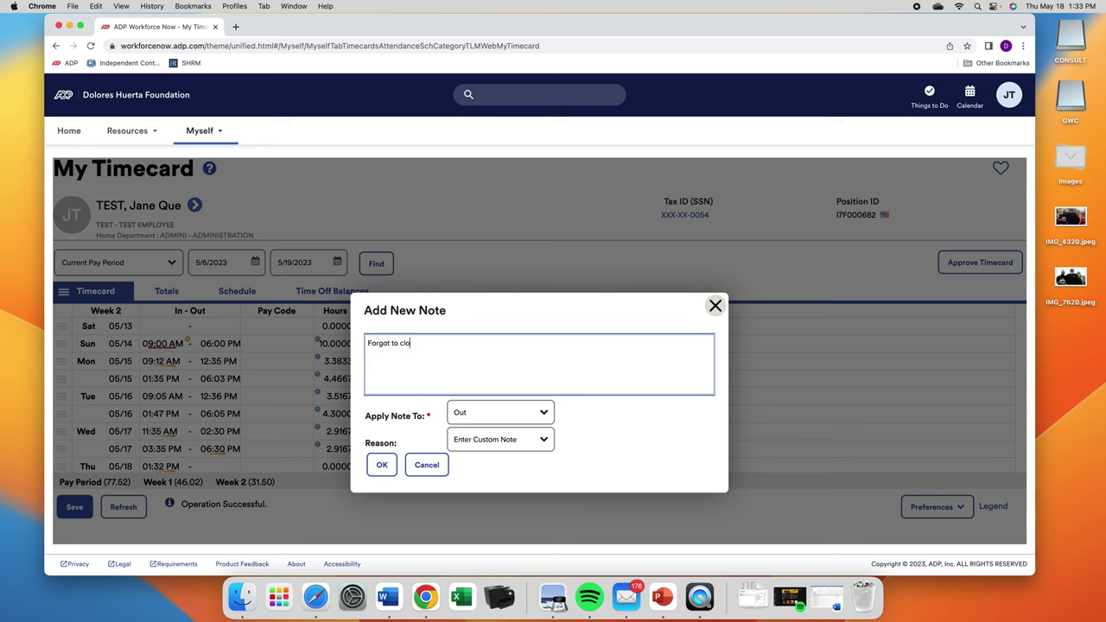
pyautogui.write('ck out')
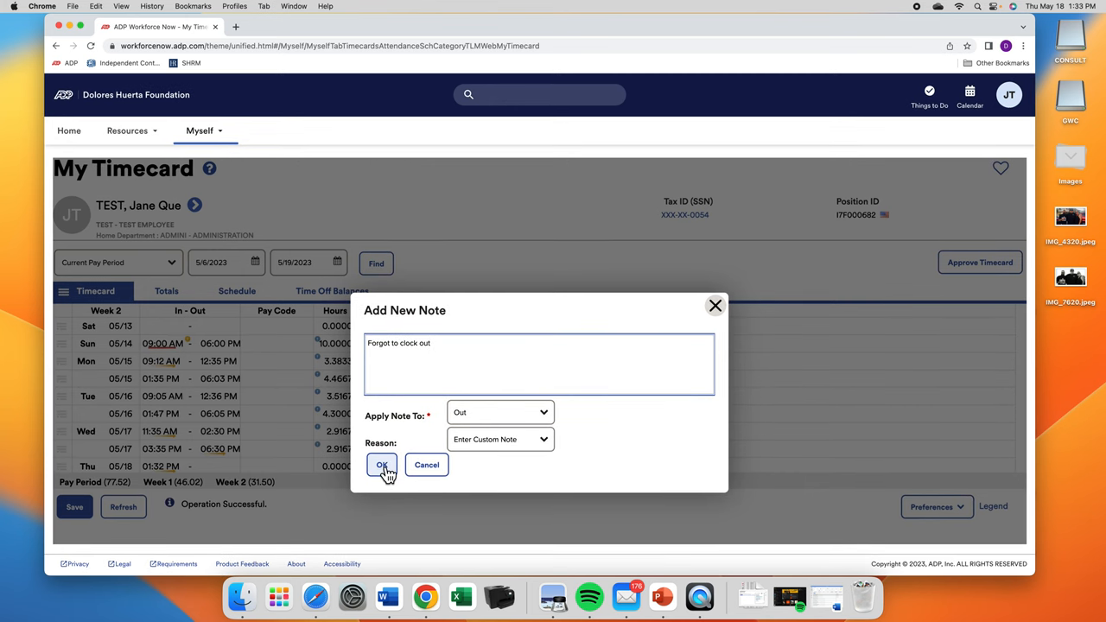
pyautogui.click(380, 463)
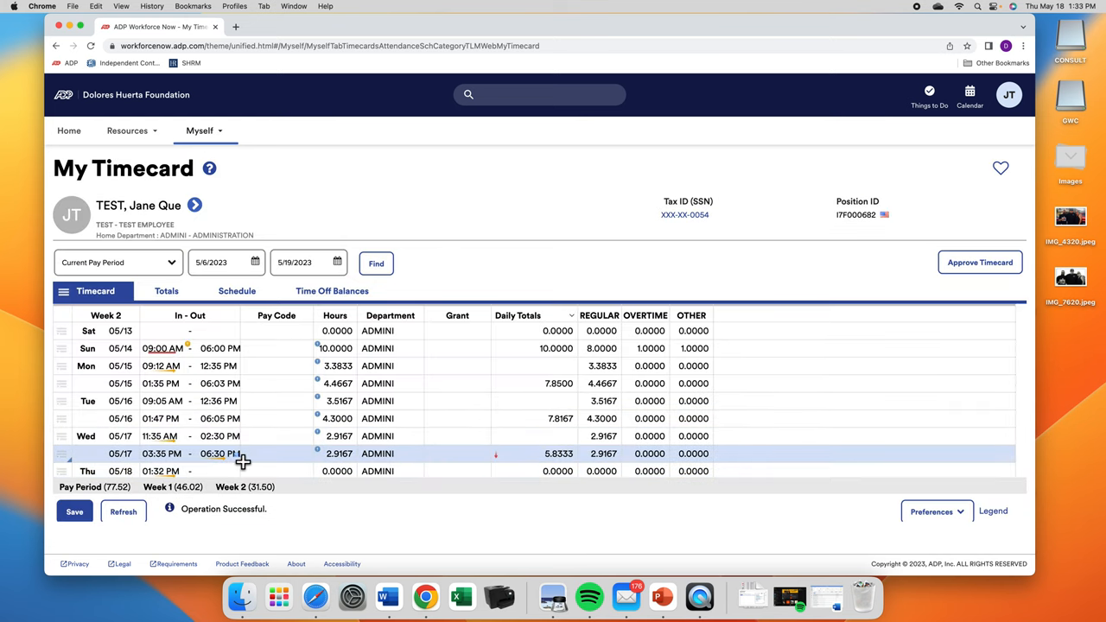
pyautogui.moveTo(241, 456)
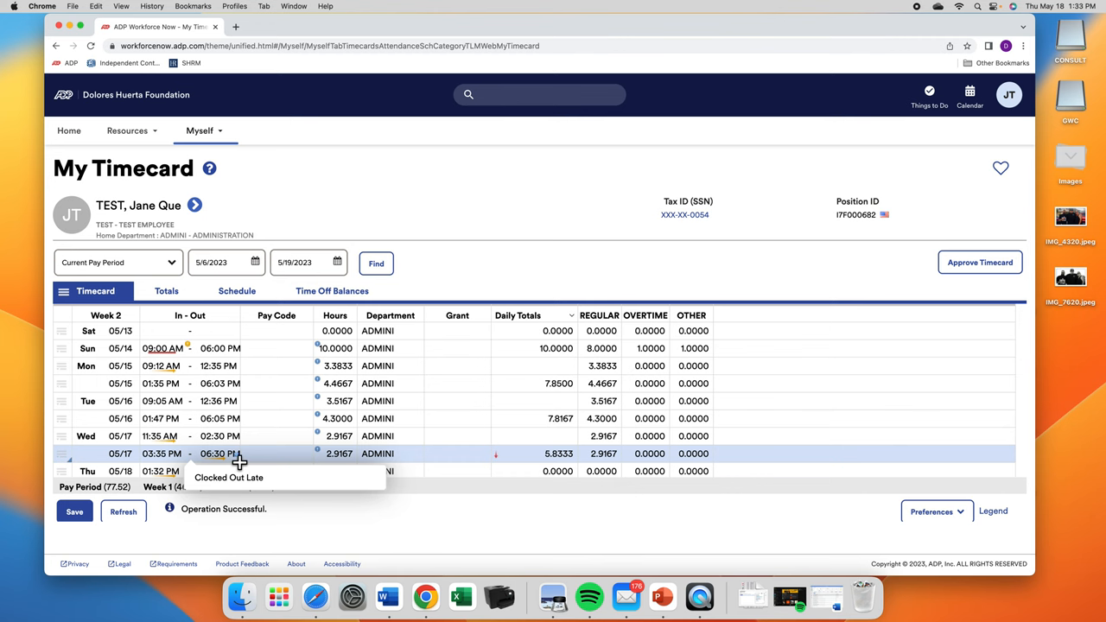
pyautogui.scroll(-3)
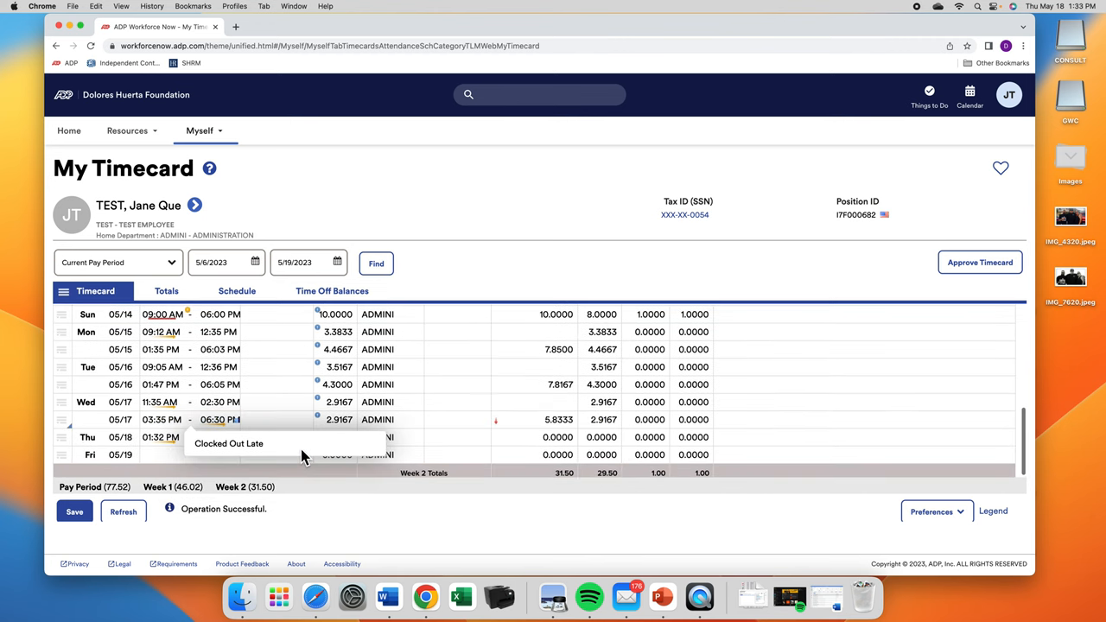
pyautogui.moveTo(180, 137)
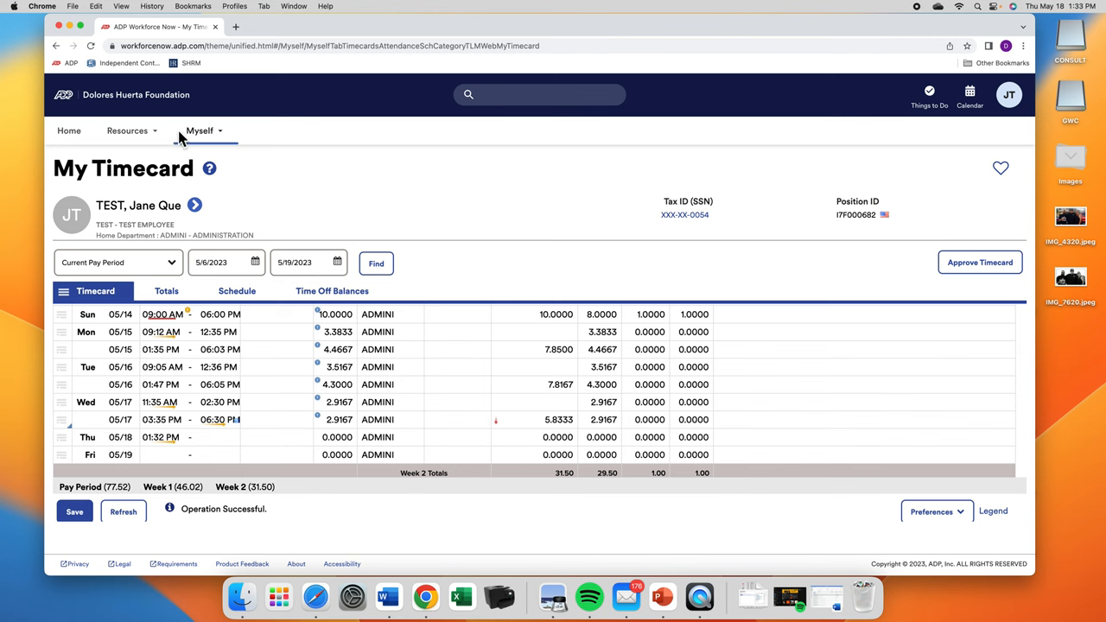
# Return to the home dashboard and expand the remaining My Time Off balances
pyautogui.click(200, 131)
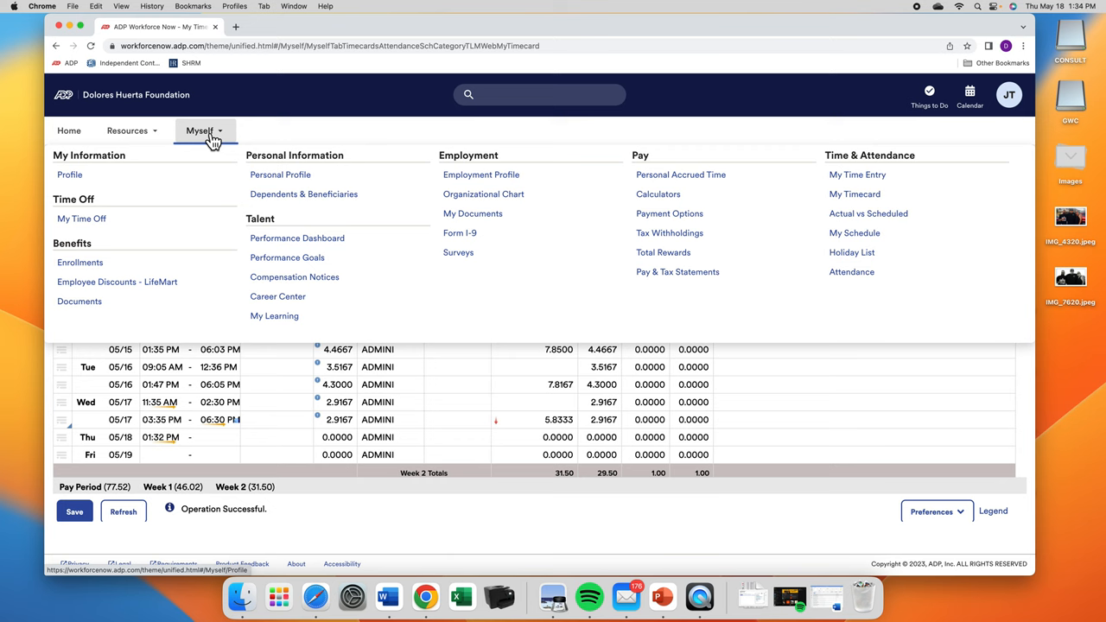
pyautogui.moveTo(81, 159)
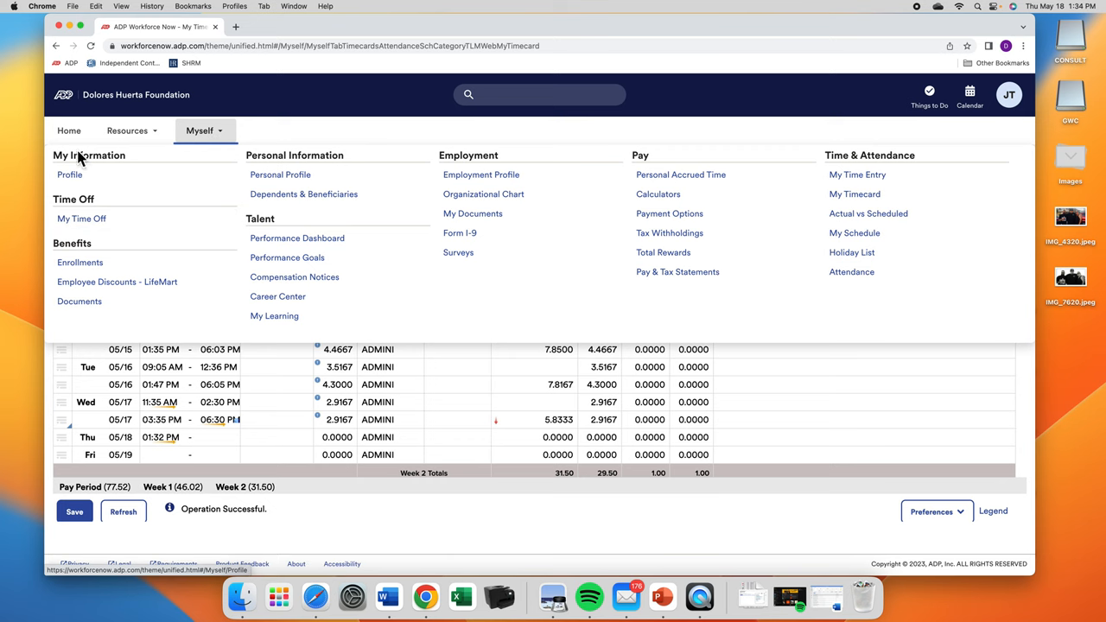
pyautogui.click(69, 131)
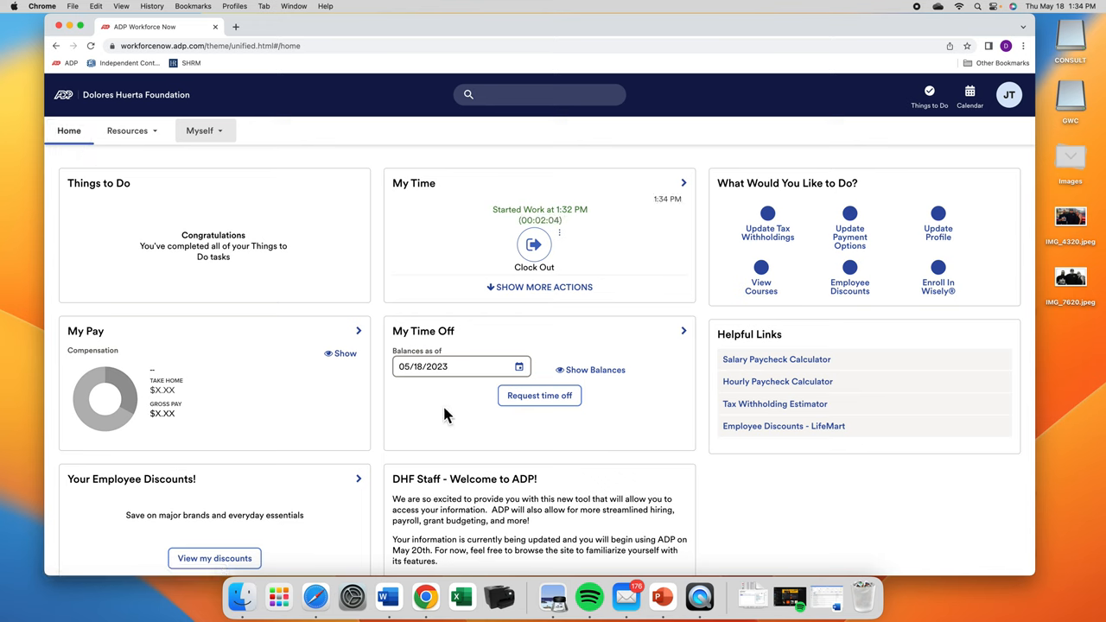
pyautogui.moveTo(543, 391)
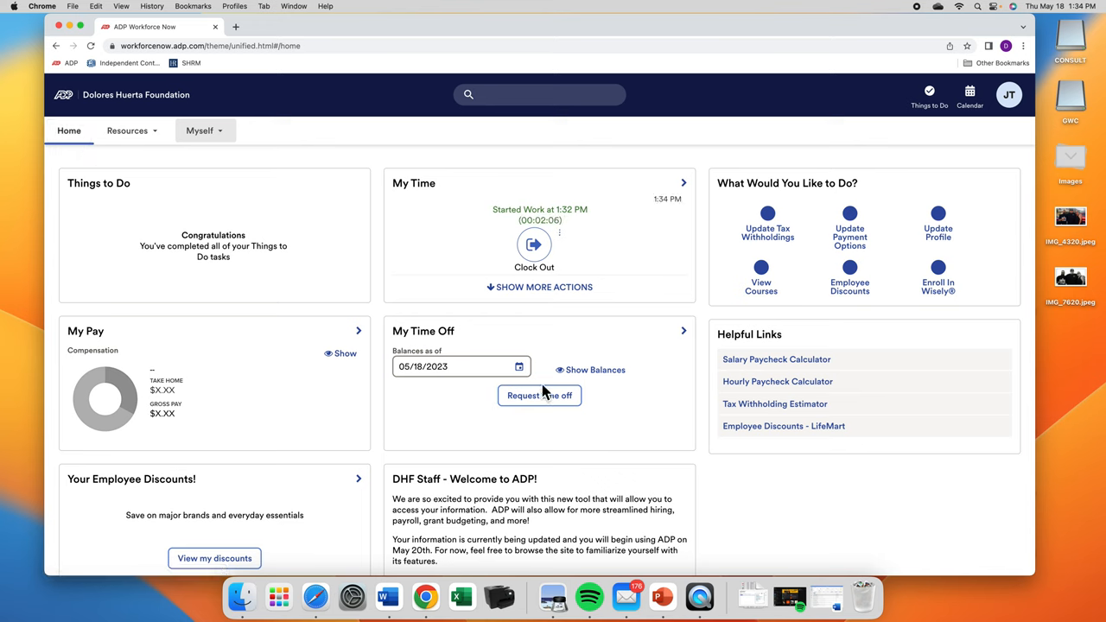
pyautogui.click(595, 369)
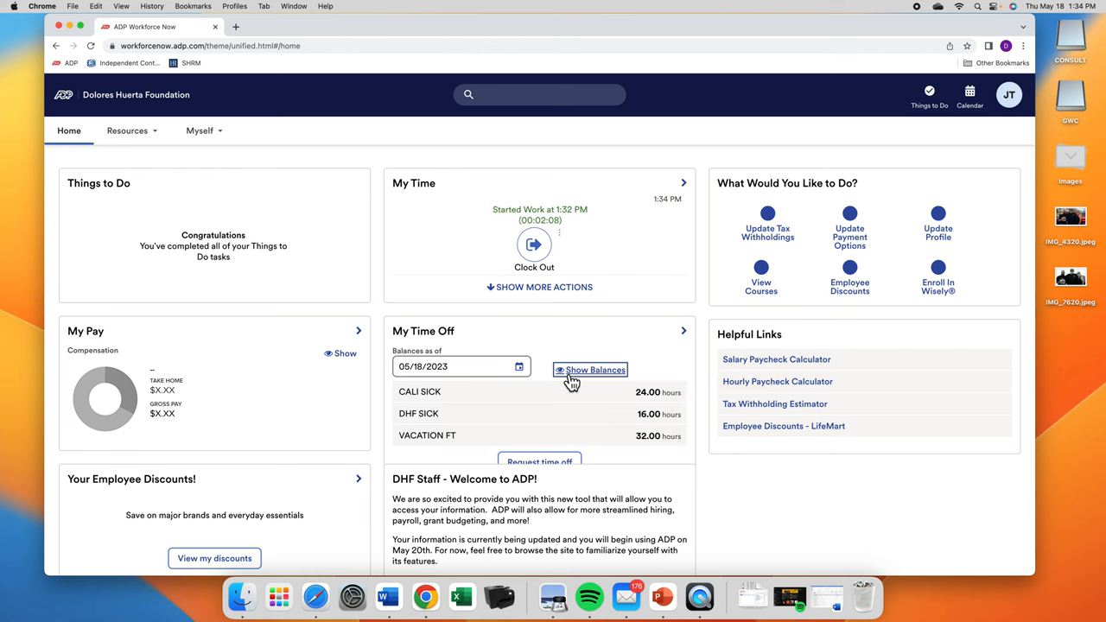
pyautogui.scroll(-3)
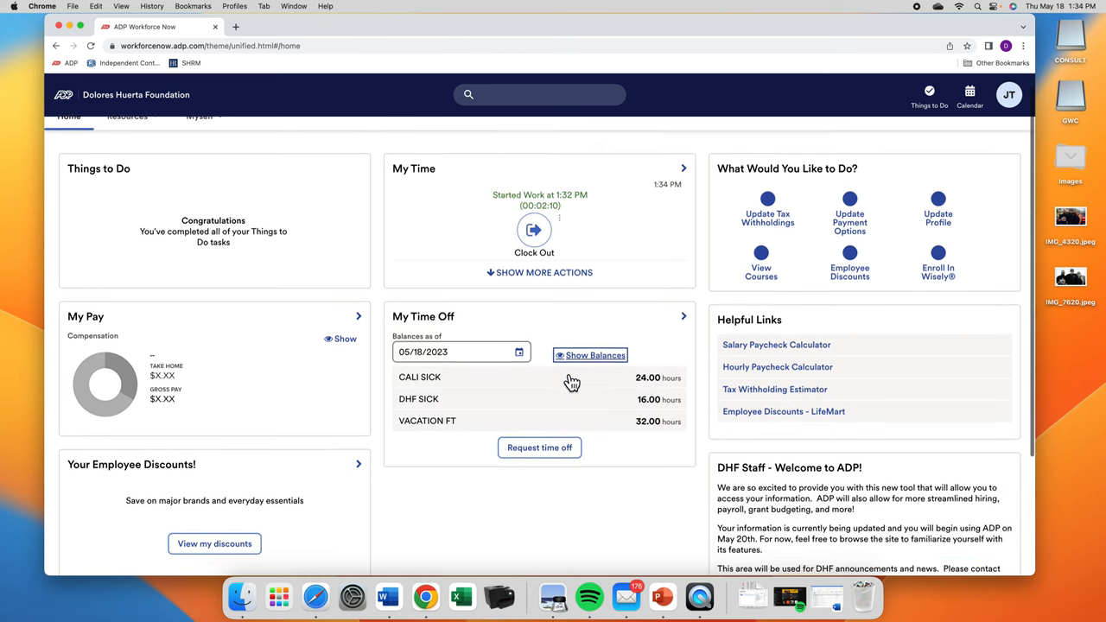
pyautogui.scroll(-3)
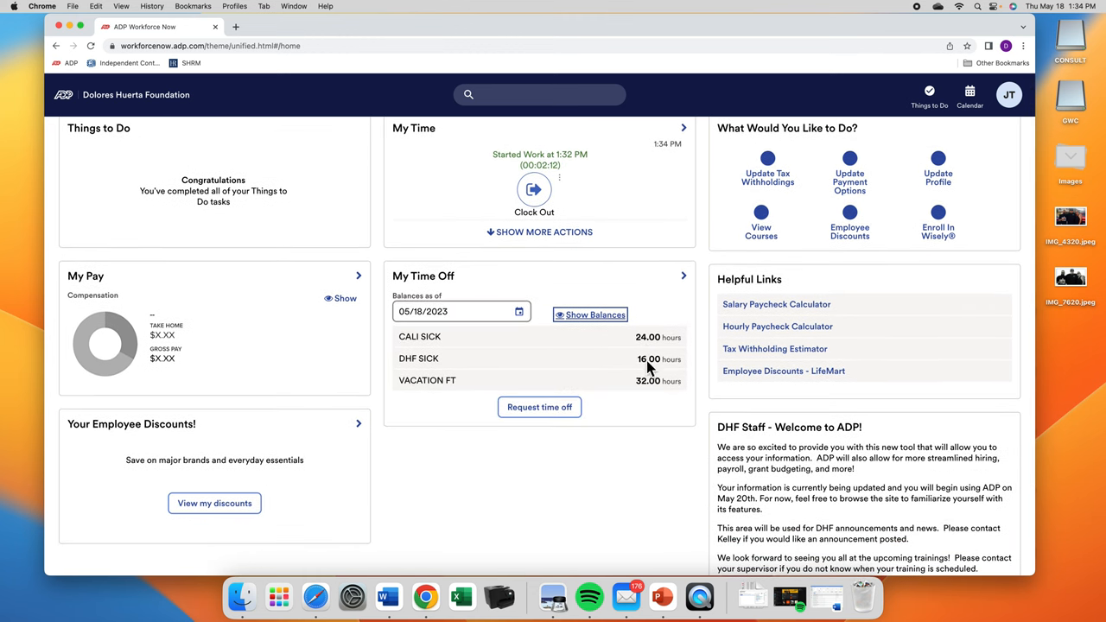
pyautogui.moveTo(650, 390)
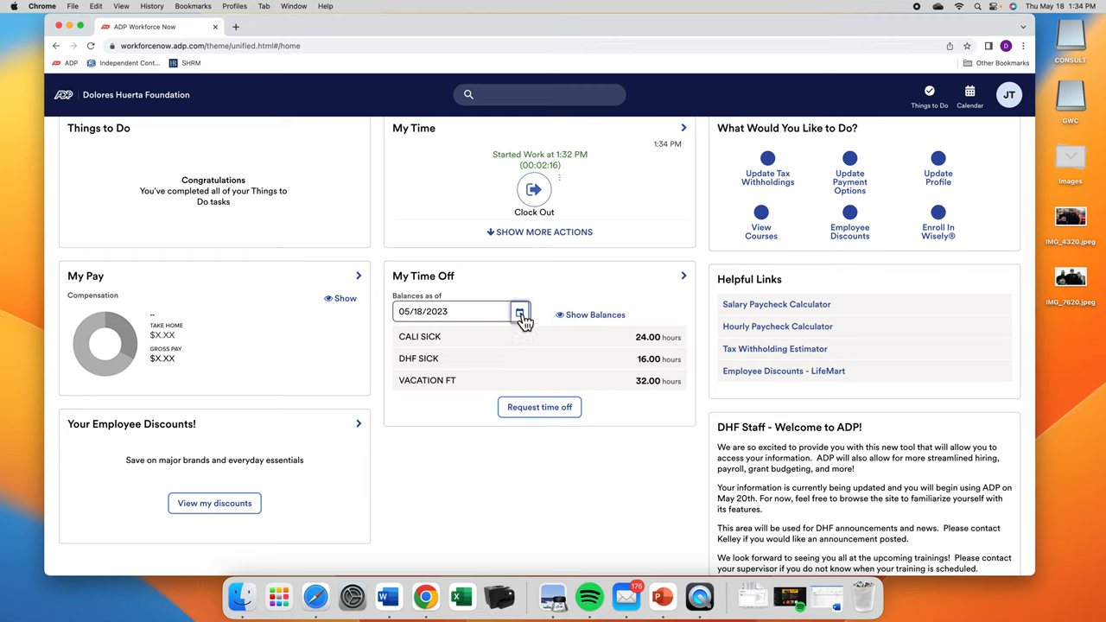
# Set Balances as of to May 26, 2023, showing VACATION FT at 35.08 hours
pyautogui.click(518, 312)
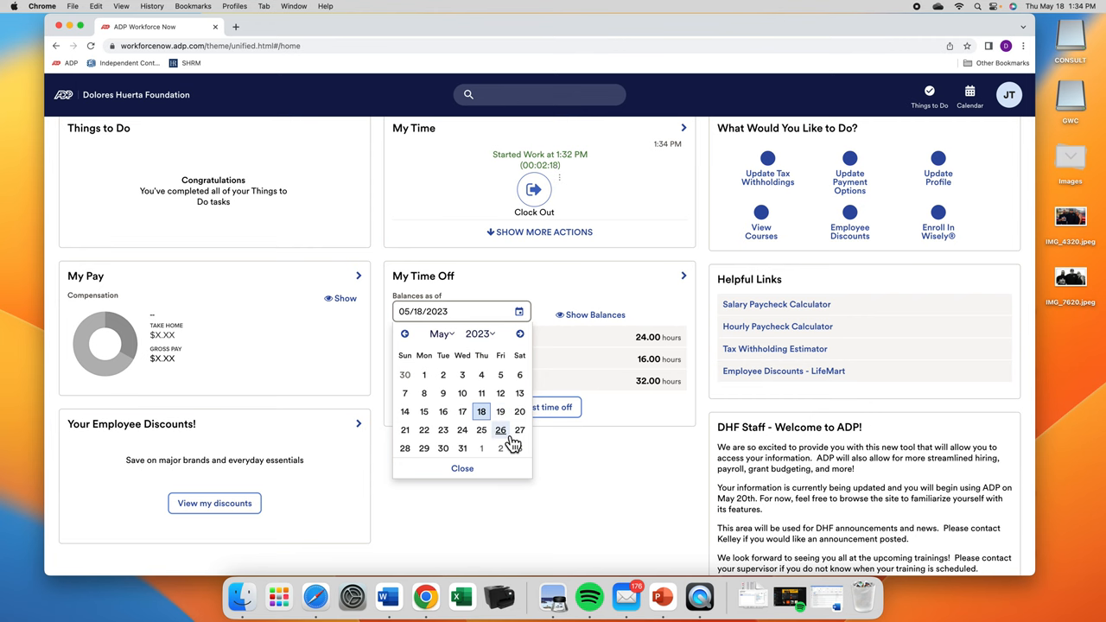
pyautogui.click(502, 429)
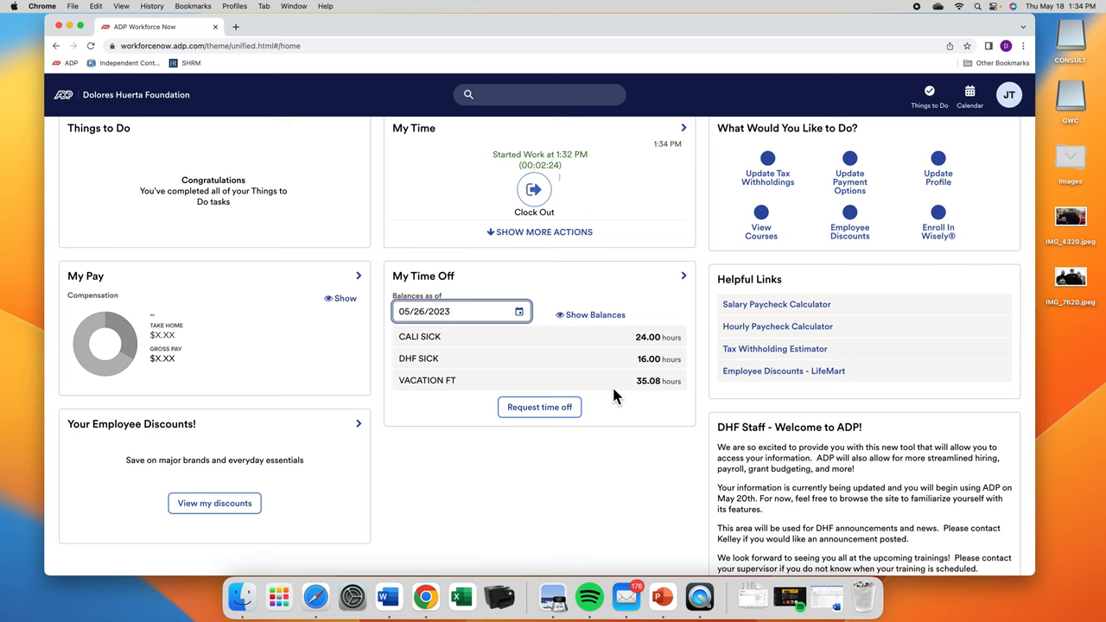
pyautogui.moveTo(598, 401)
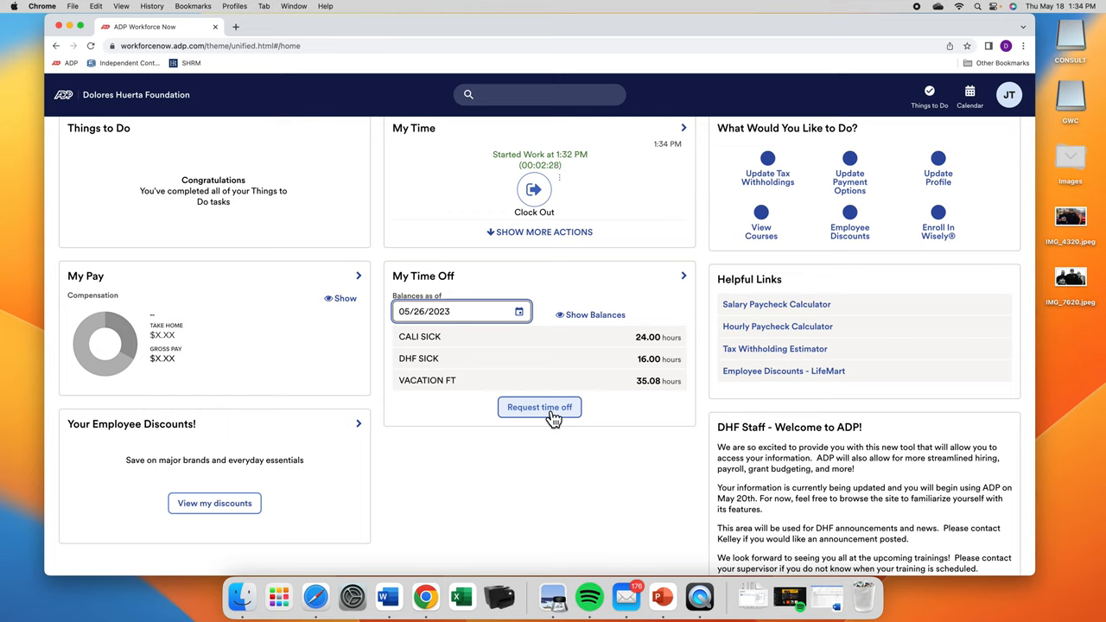
# Go to the My Time Off page and start a new time-off request
pyautogui.click(539, 408)
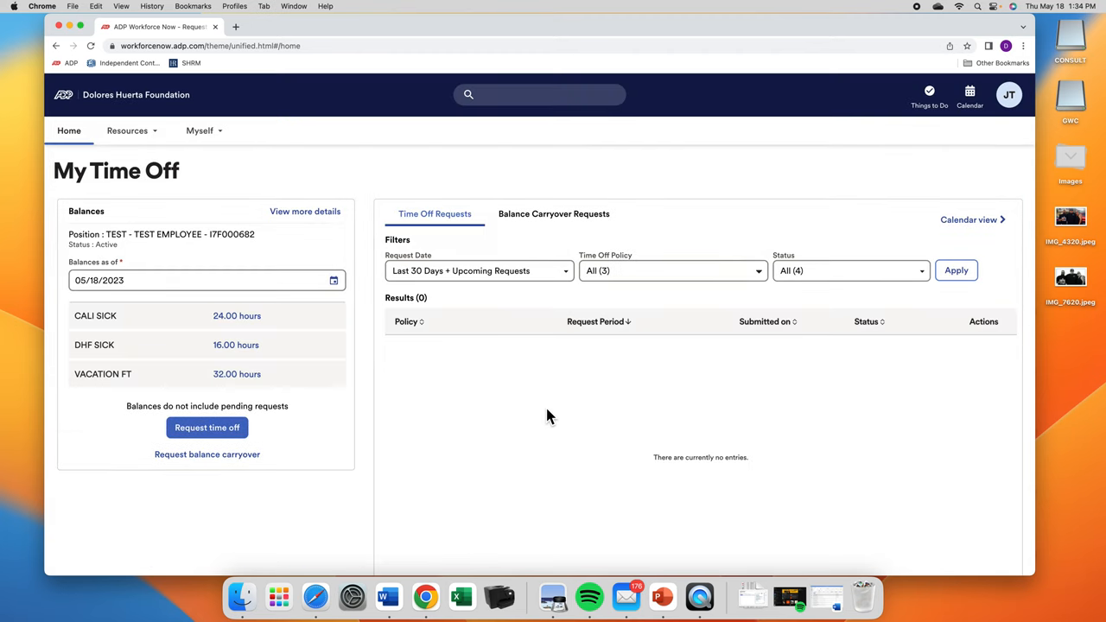
pyautogui.moveTo(107, 269)
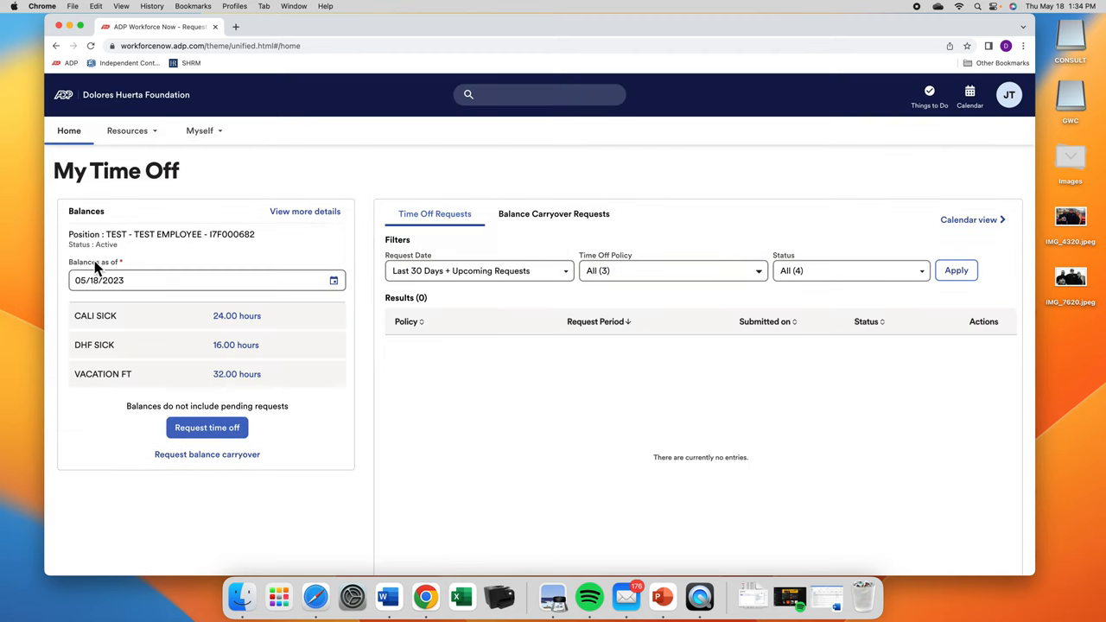
pyautogui.moveTo(208, 429)
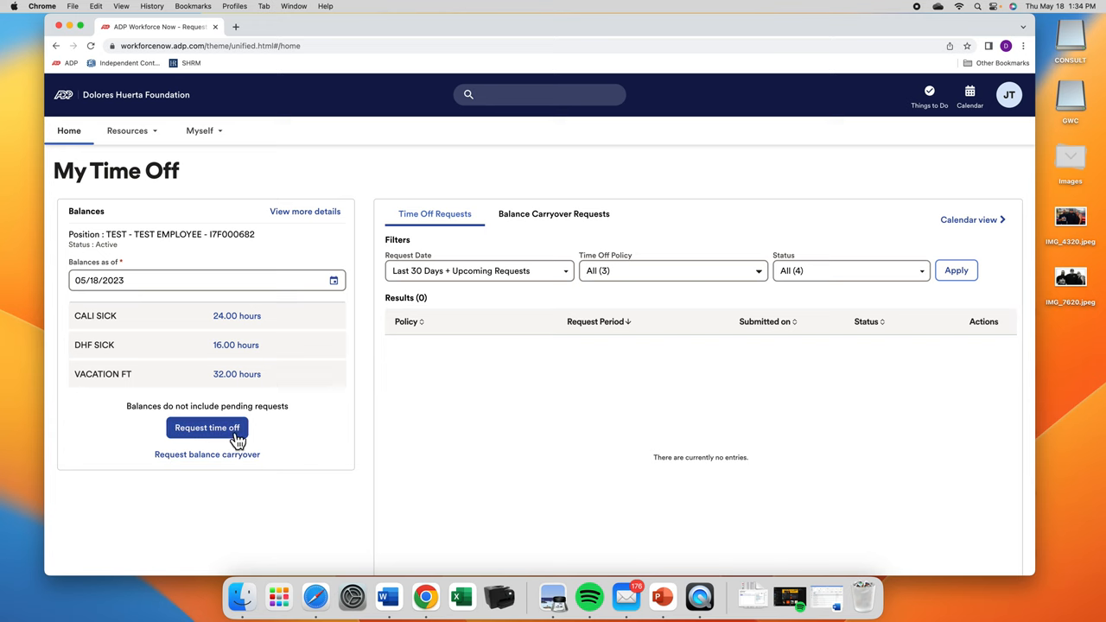
pyautogui.click(207, 429)
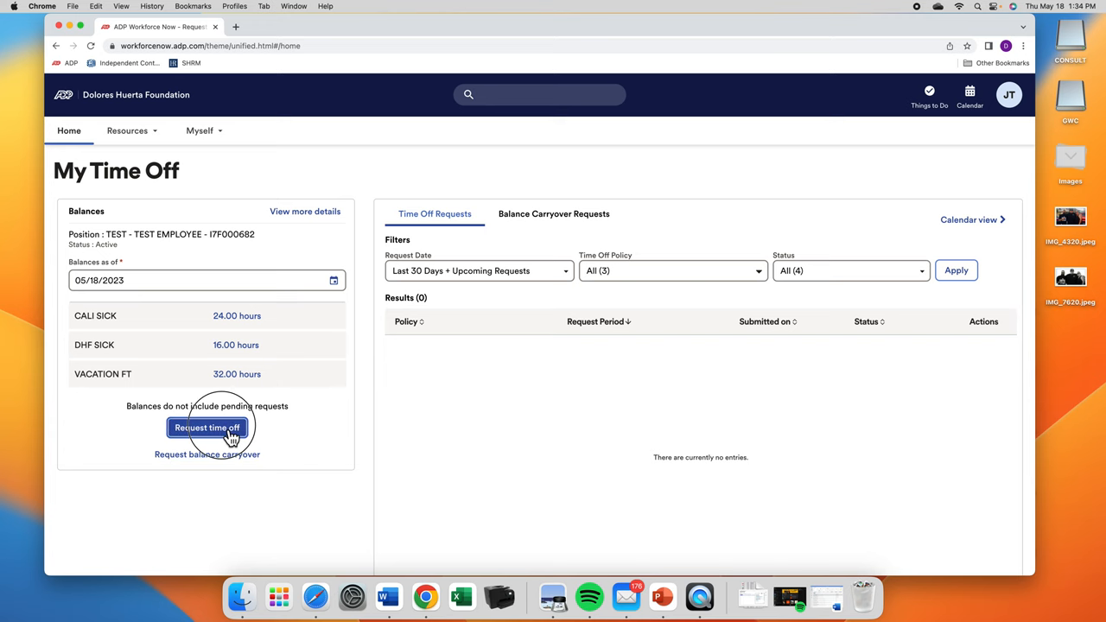
# Fill a VACATION FT request for 06/01/2023, 9:00 AM start, 8.00 hours per day
pyautogui.click(208, 429)
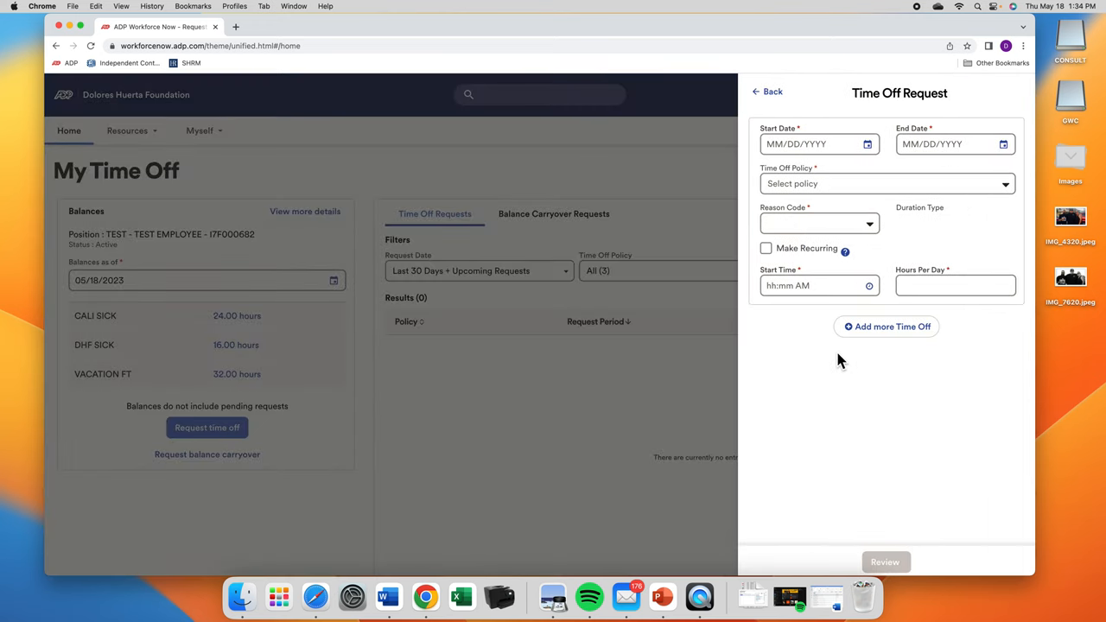
pyautogui.click(812, 145)
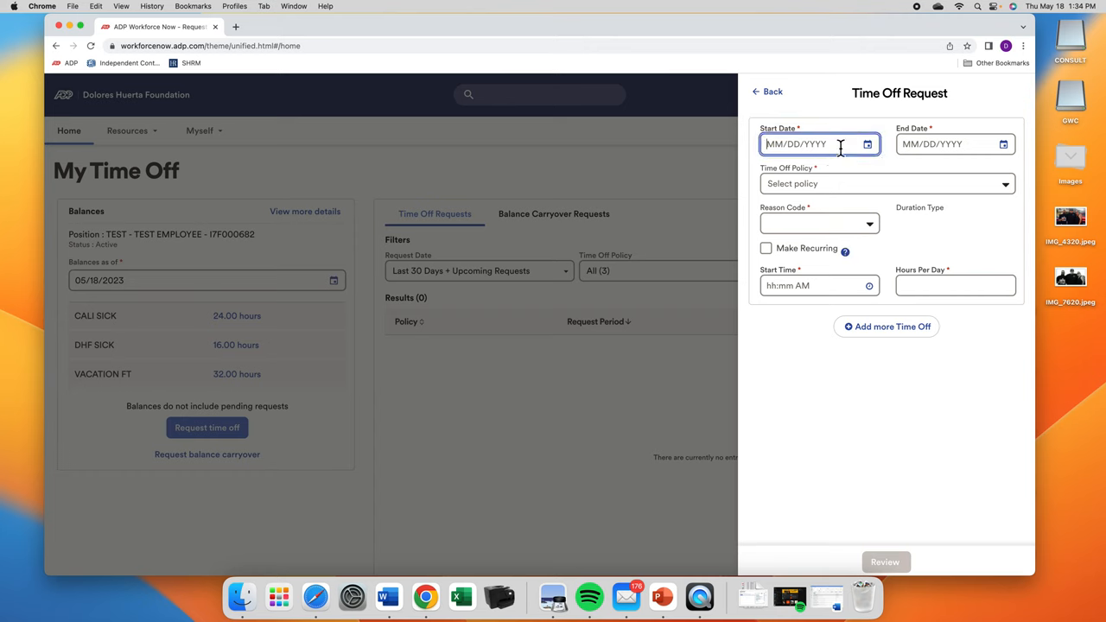
pyautogui.write('060')
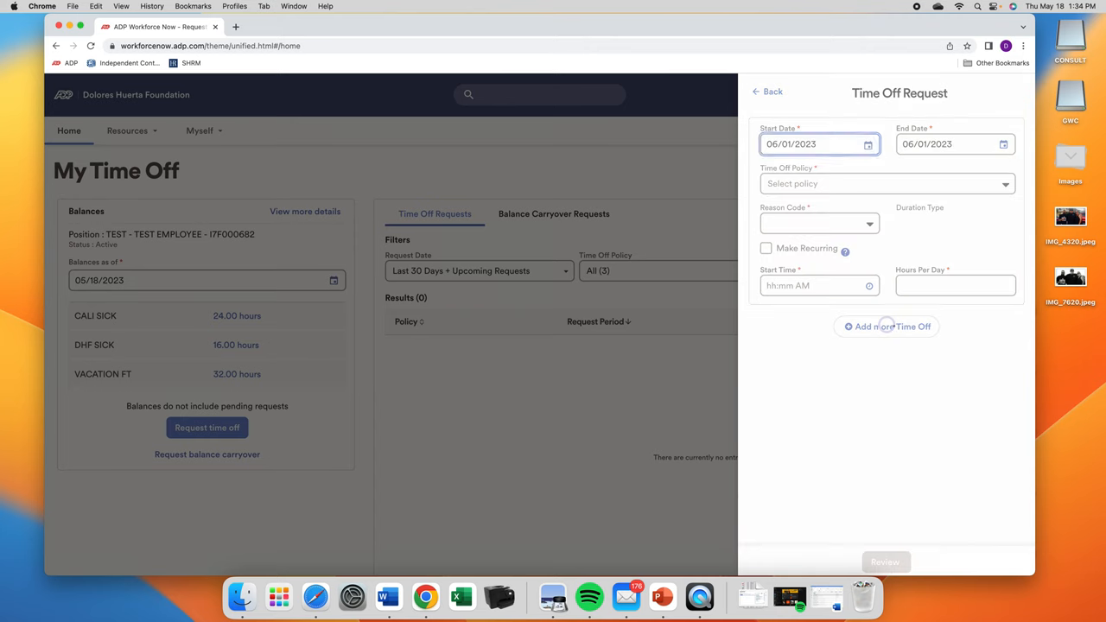
pyautogui.click(947, 144)
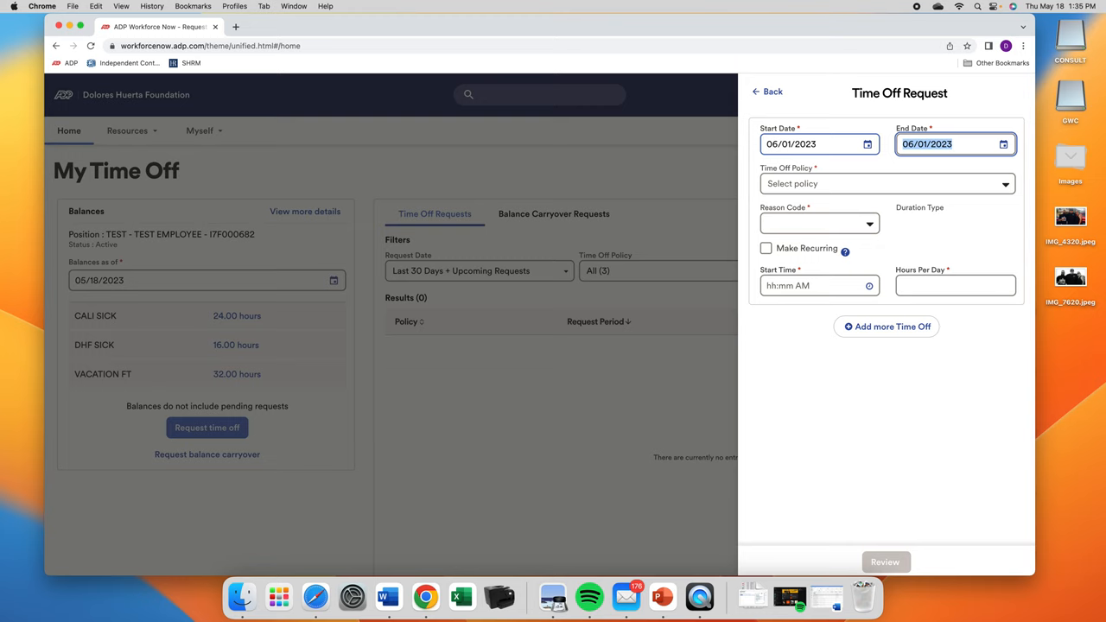
pyautogui.moveTo(1006, 183)
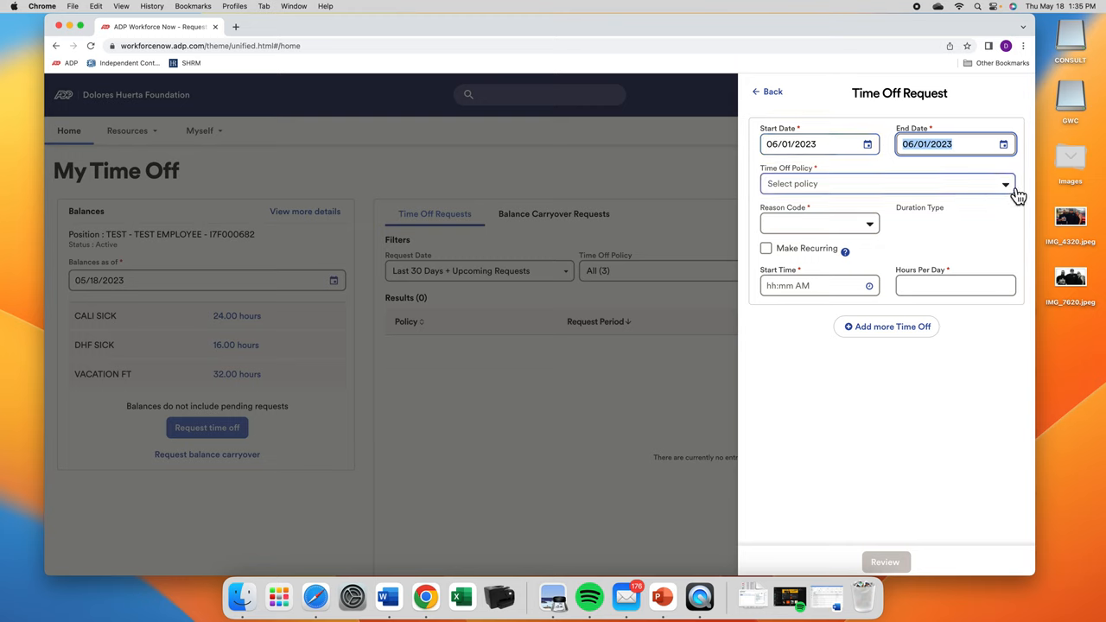
pyautogui.click(885, 183)
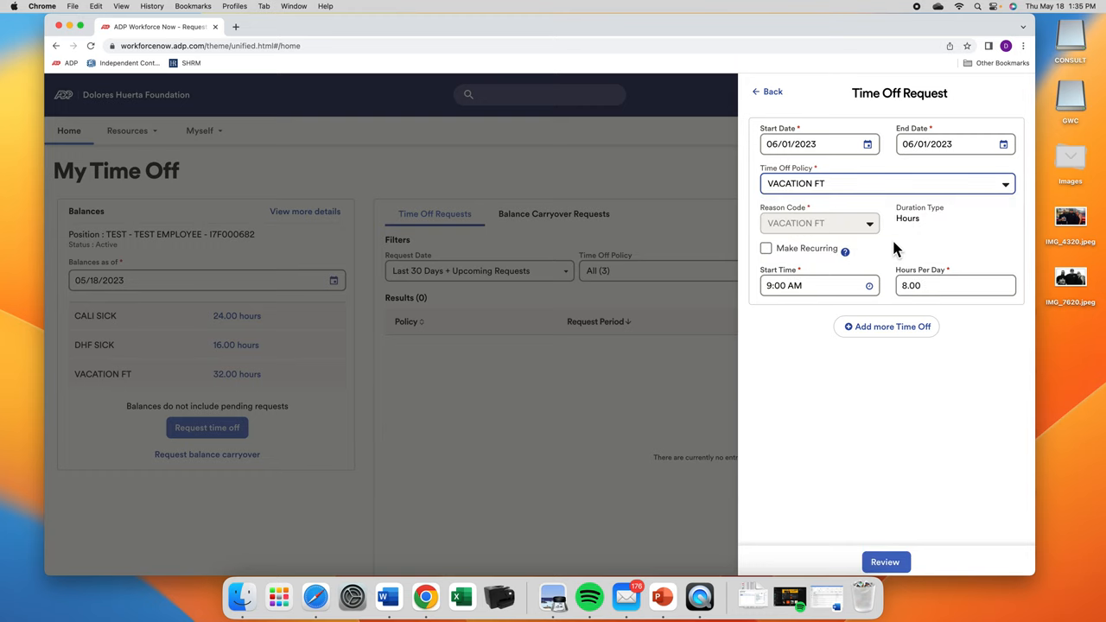
pyautogui.moveTo(799, 233)
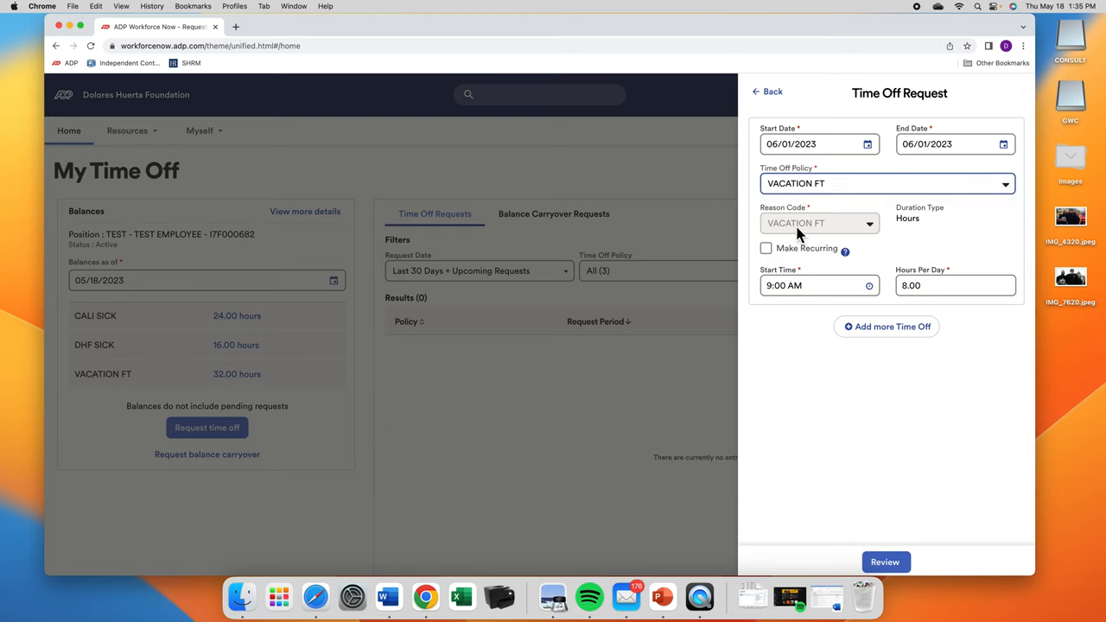
pyautogui.moveTo(918, 246)
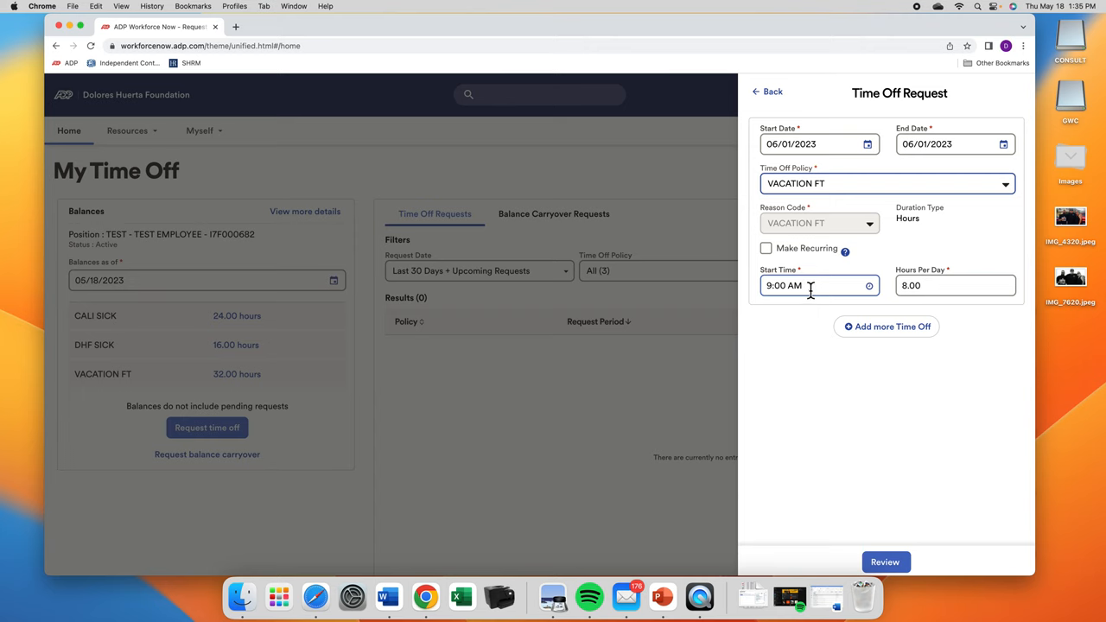
pyautogui.click(954, 285)
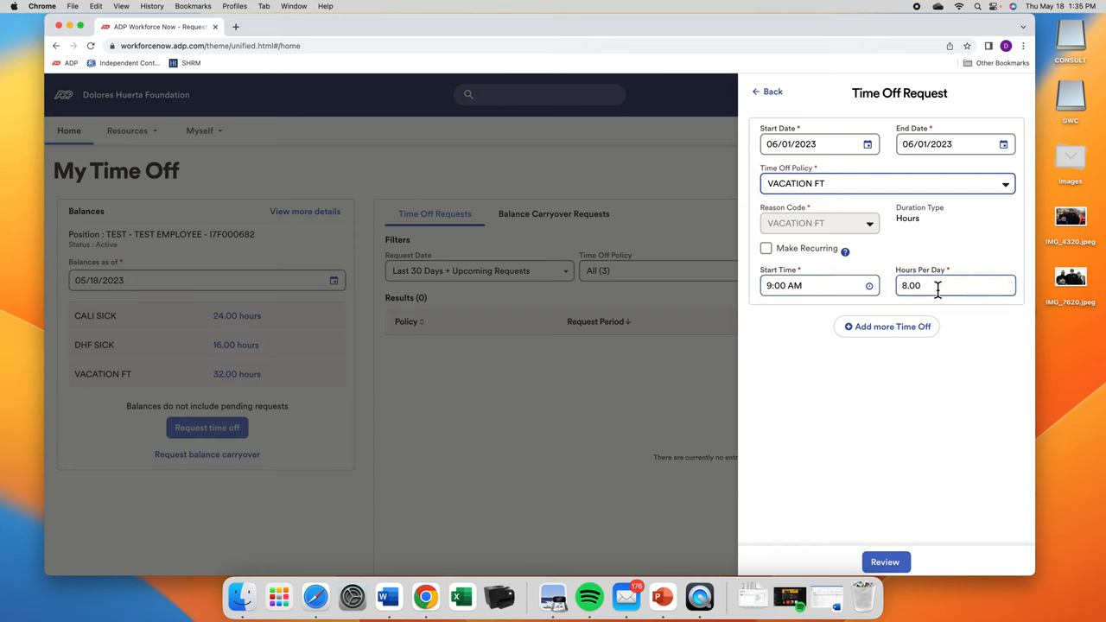
pyautogui.moveTo(947, 290)
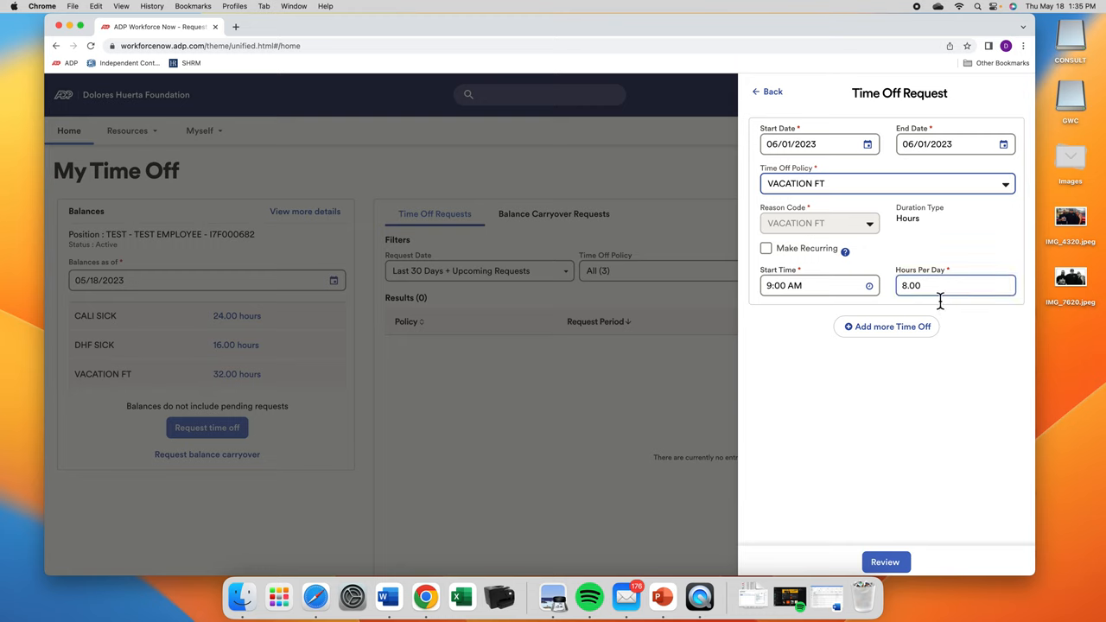
pyautogui.click(885, 326)
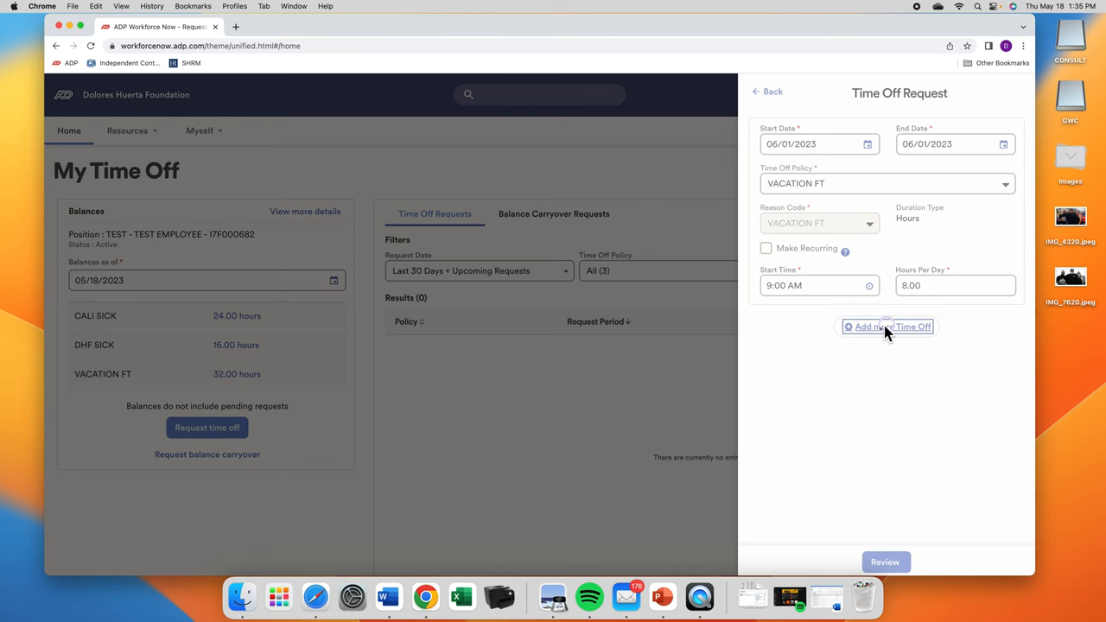
# Add a second entry for 06/02/2023 under CALI SICK, raising a waiting-period warning until Aug 4, 2023
pyautogui.click(885, 327)
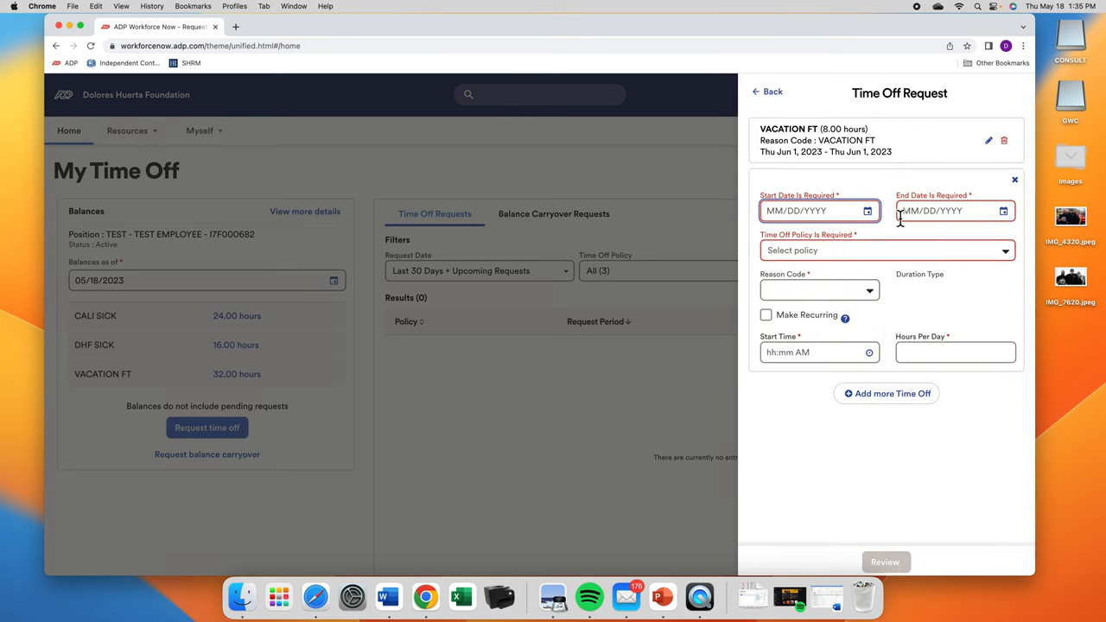
pyautogui.write('06/')
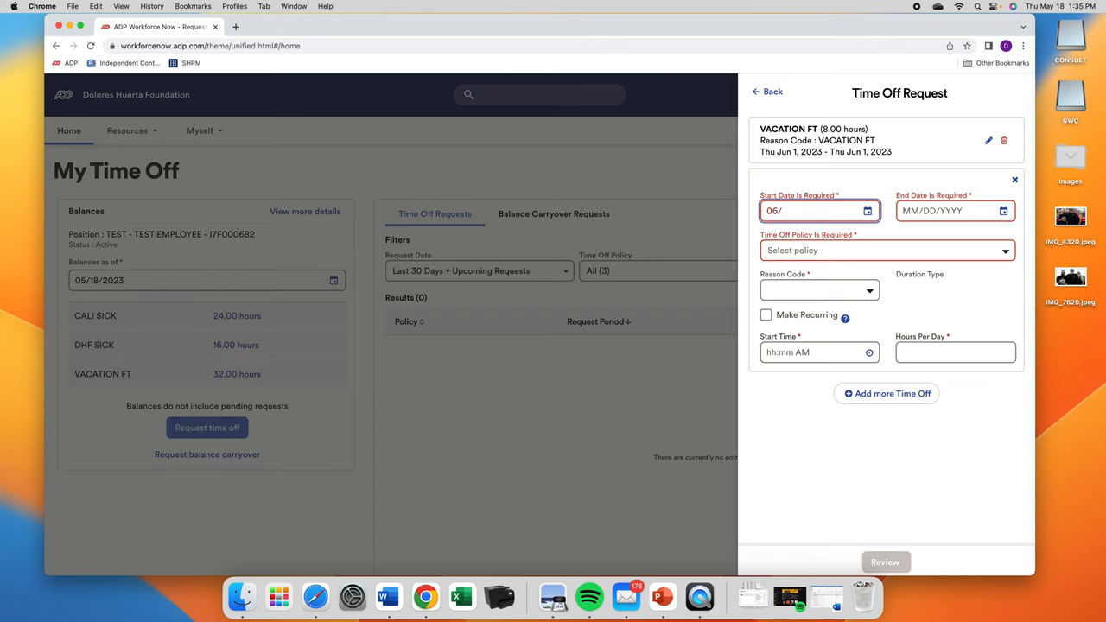
pyautogui.write('2/2')
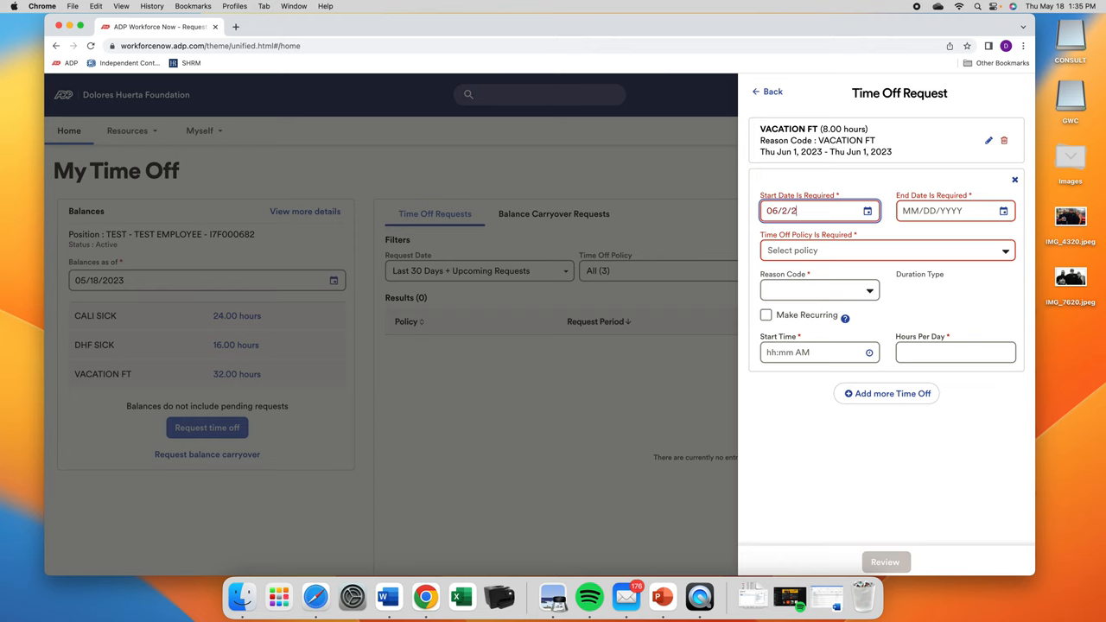
pyautogui.write('023')
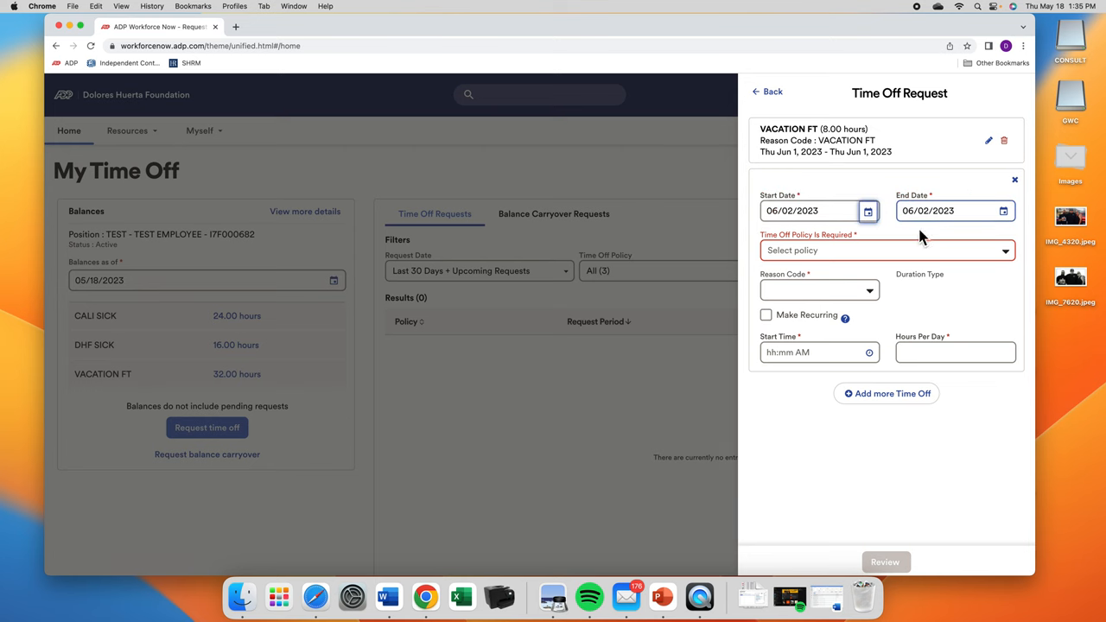
pyautogui.click(886, 249)
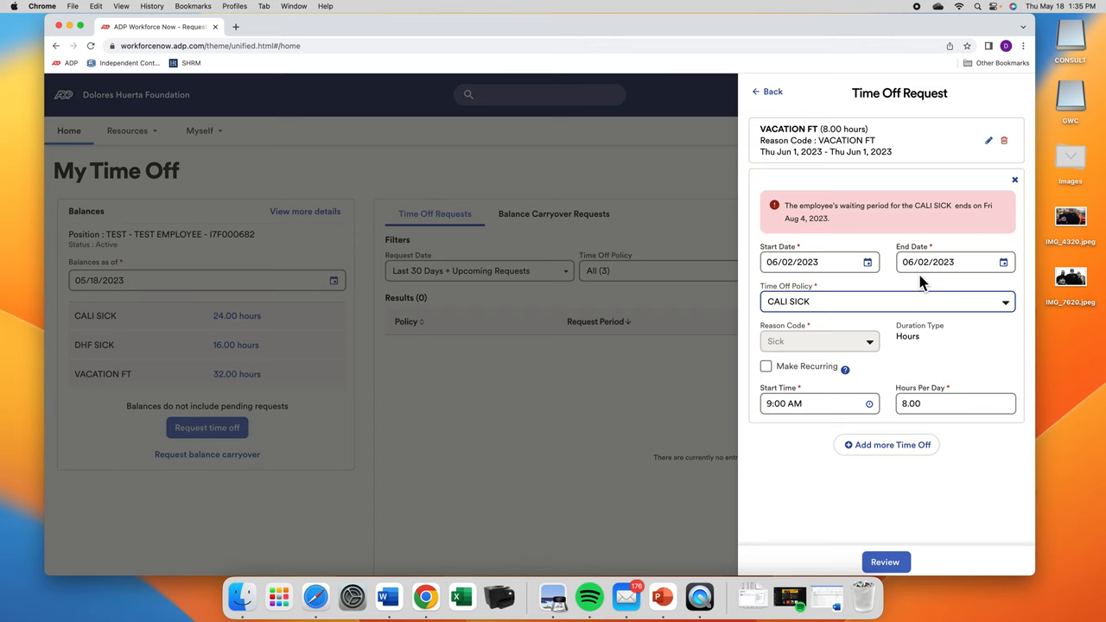
pyautogui.moveTo(918, 285)
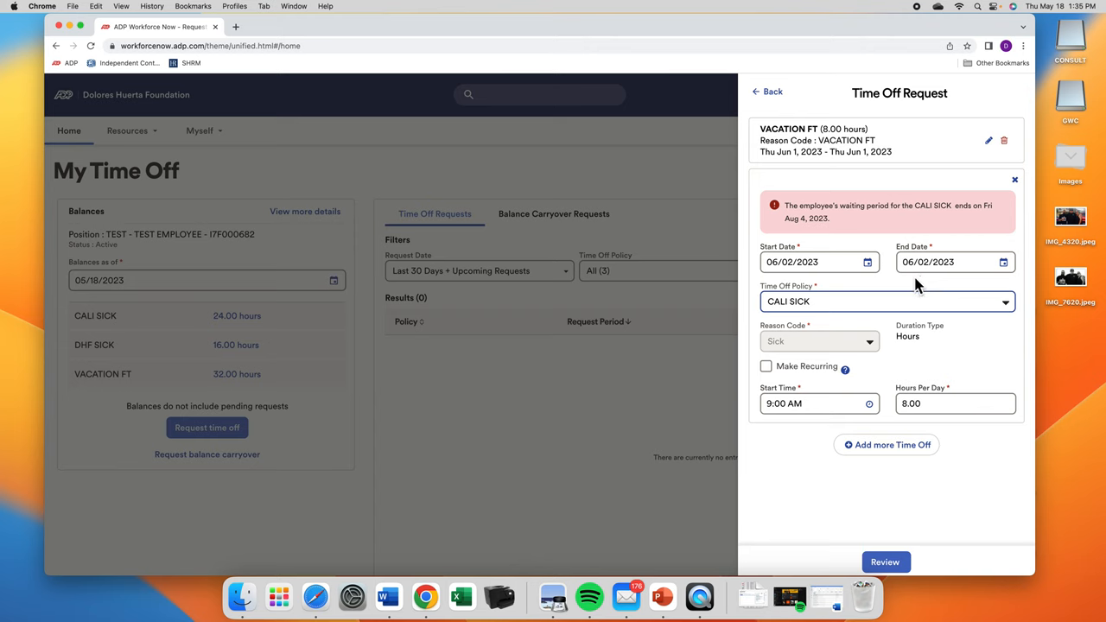
pyautogui.moveTo(813, 358)
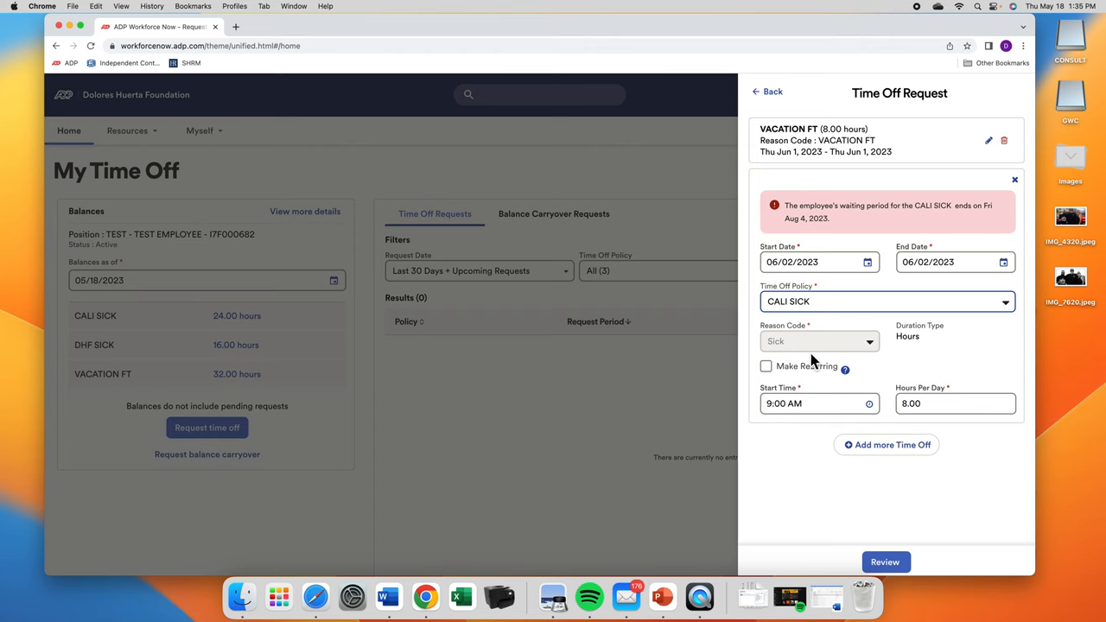
pyautogui.moveTo(902, 374)
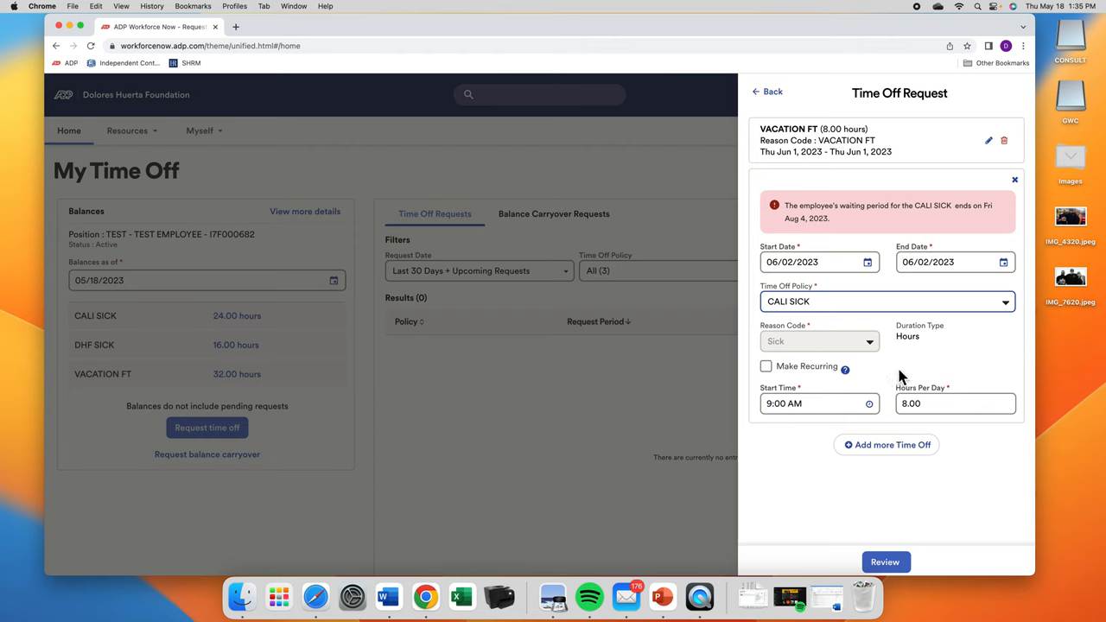
pyautogui.click(954, 404)
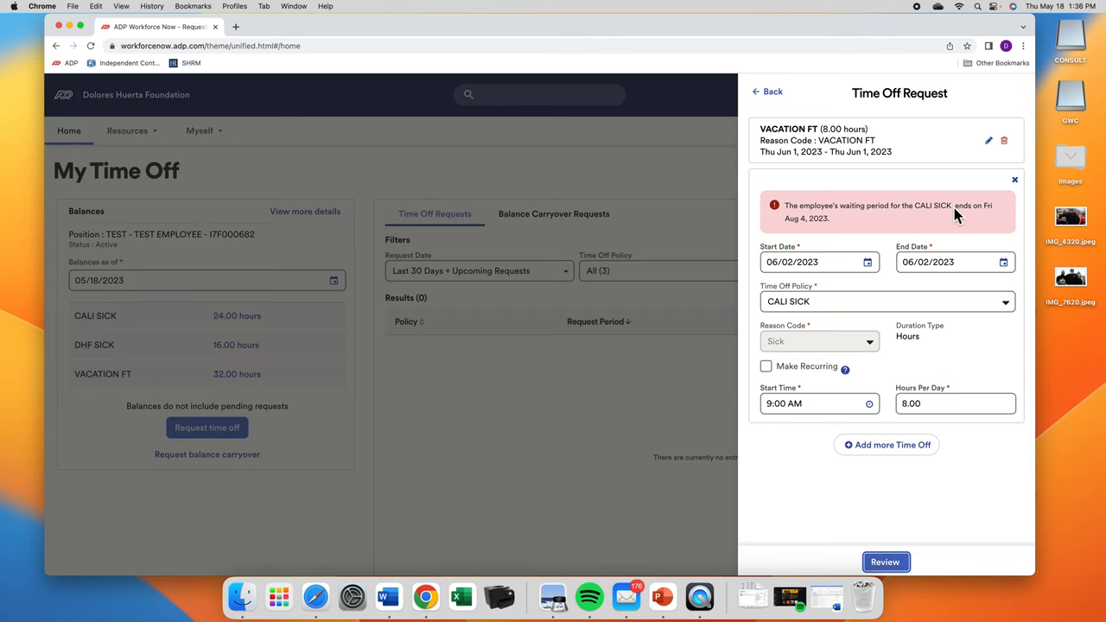
pyautogui.moveTo(996, 202)
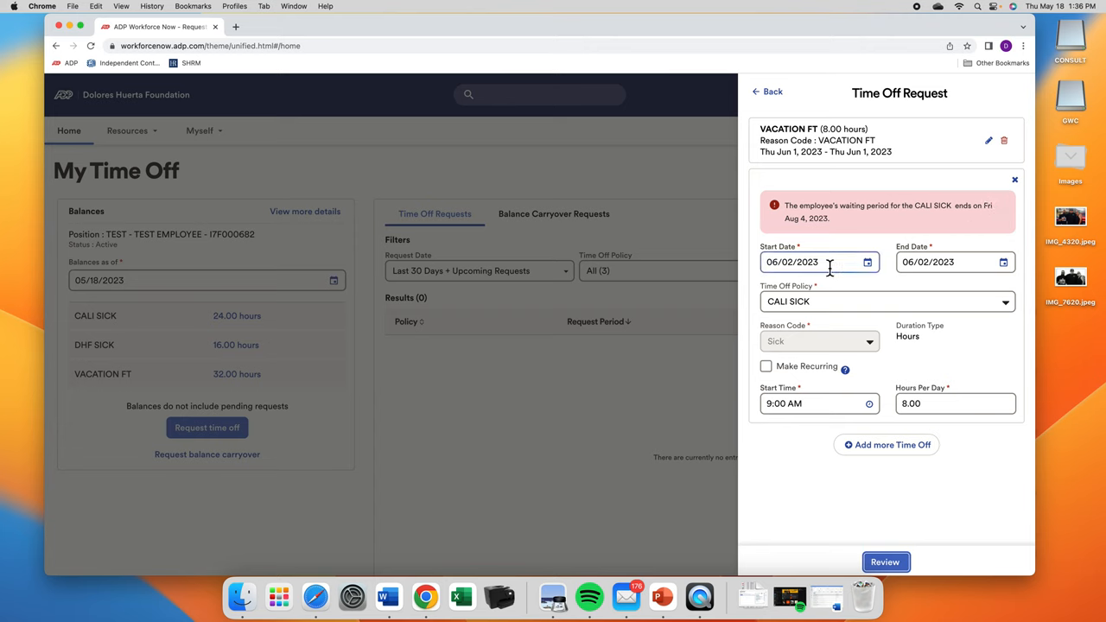
# Change the CALI SICK entry to 08/10/2023 start and end, clearing the warning
pyautogui.click(795, 262)
pyautogui.write('8/10/')
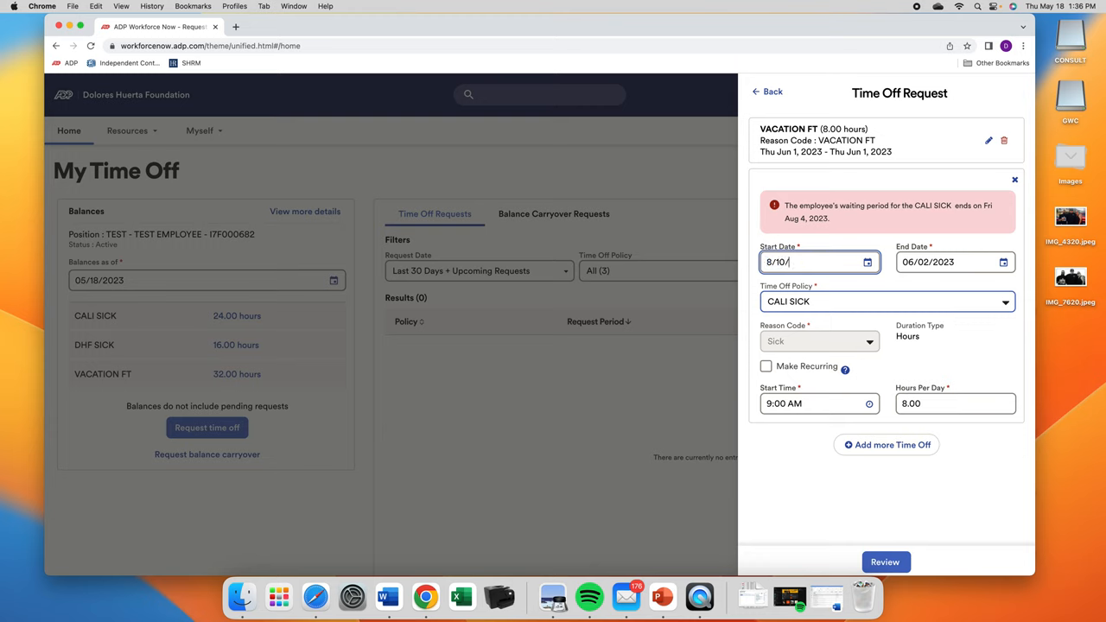
pyautogui.write('2023')
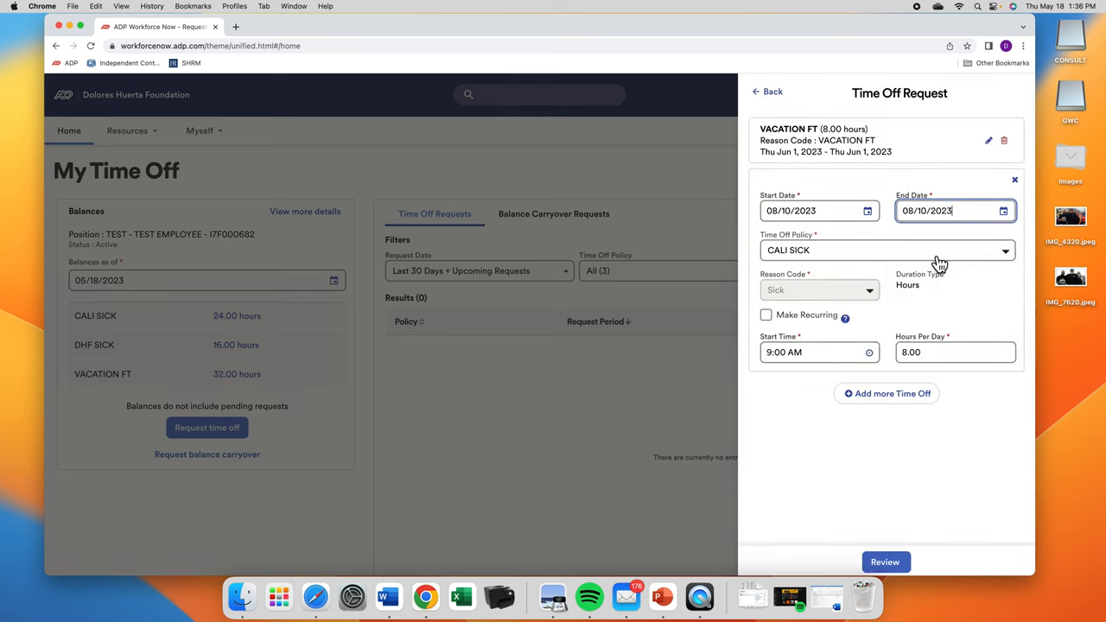
pyautogui.moveTo(932, 232)
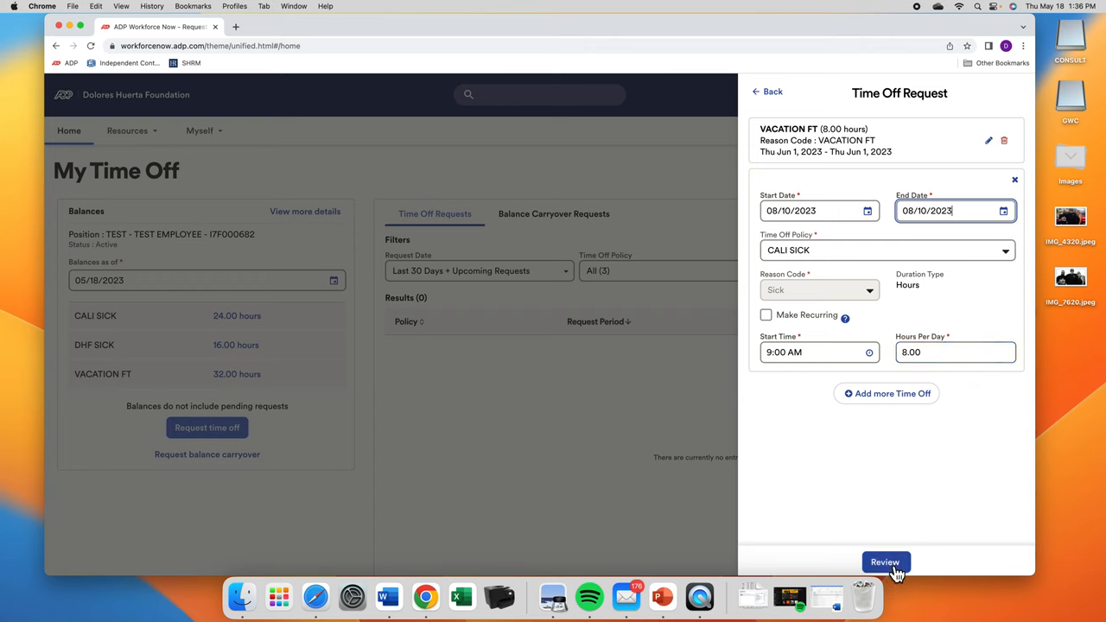
# Review and submit both entries, VACATION FT June 1 and CALI SICK August 10
pyautogui.click(885, 561)
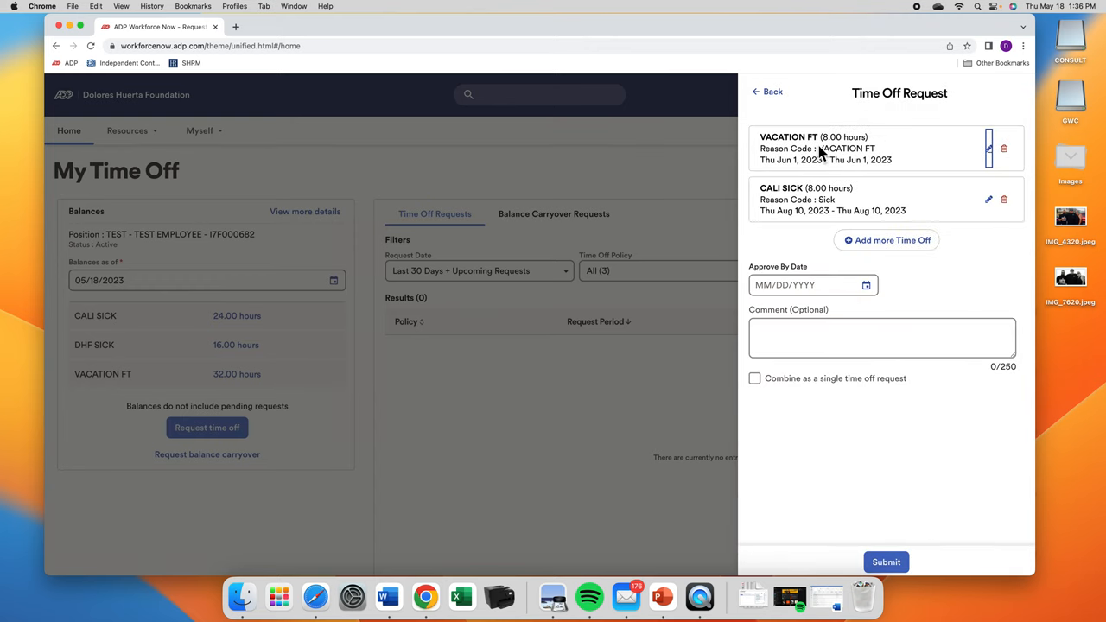
pyautogui.moveTo(849, 157)
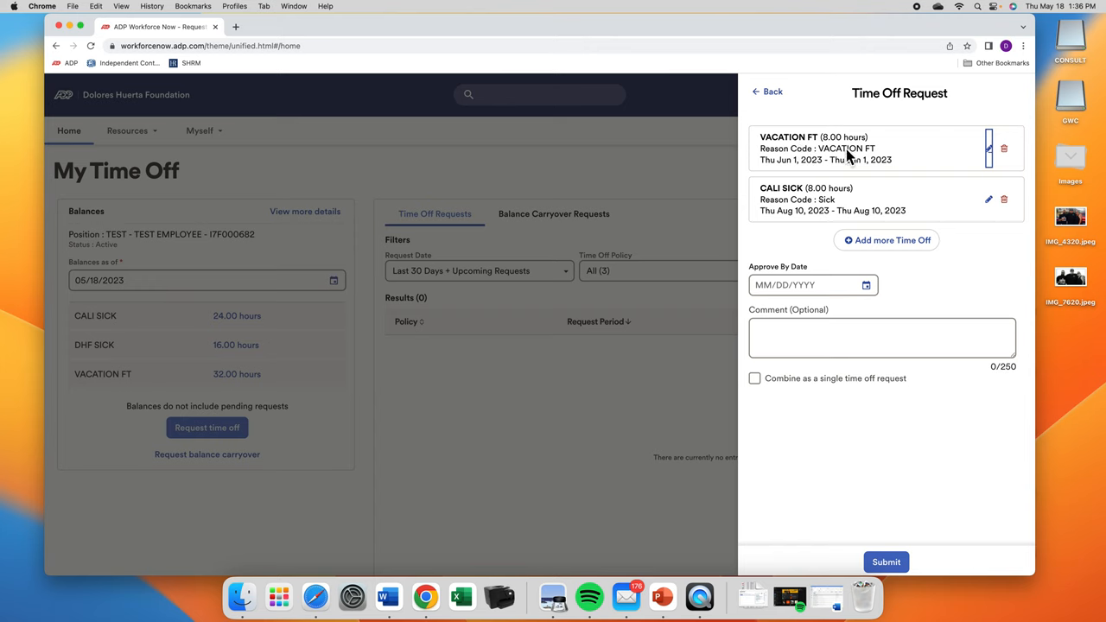
pyautogui.moveTo(804, 204)
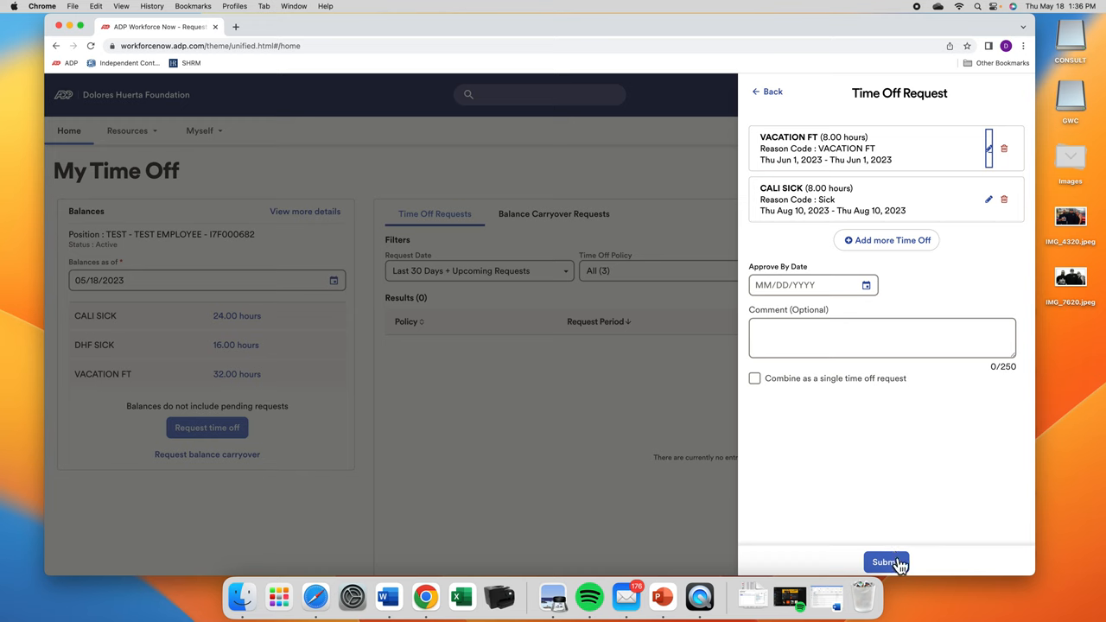
pyautogui.click(885, 562)
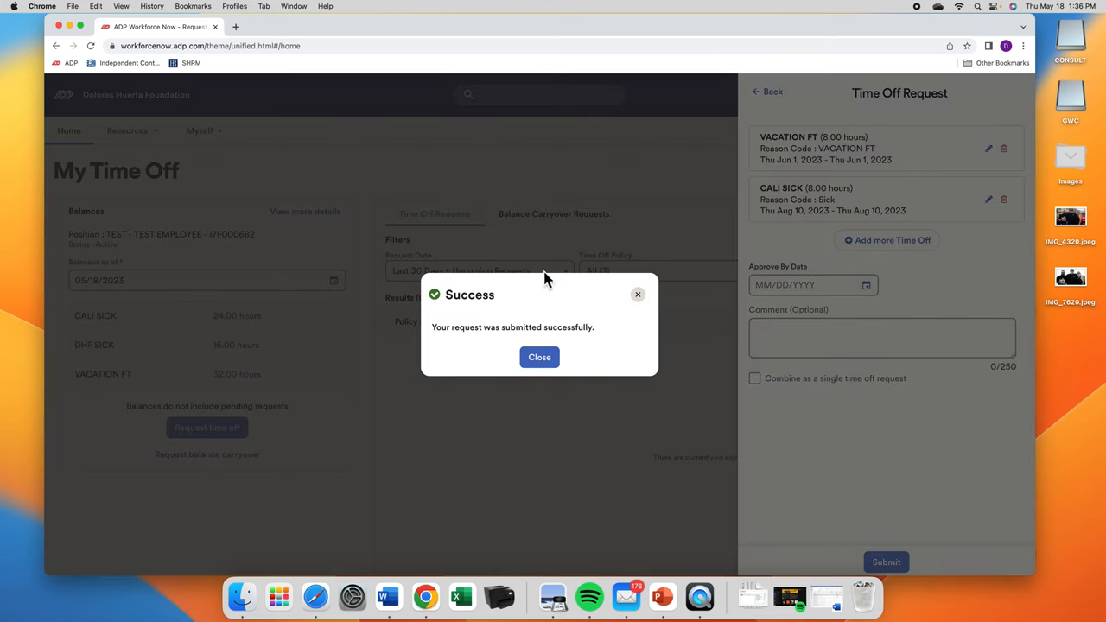
pyautogui.moveTo(539, 357)
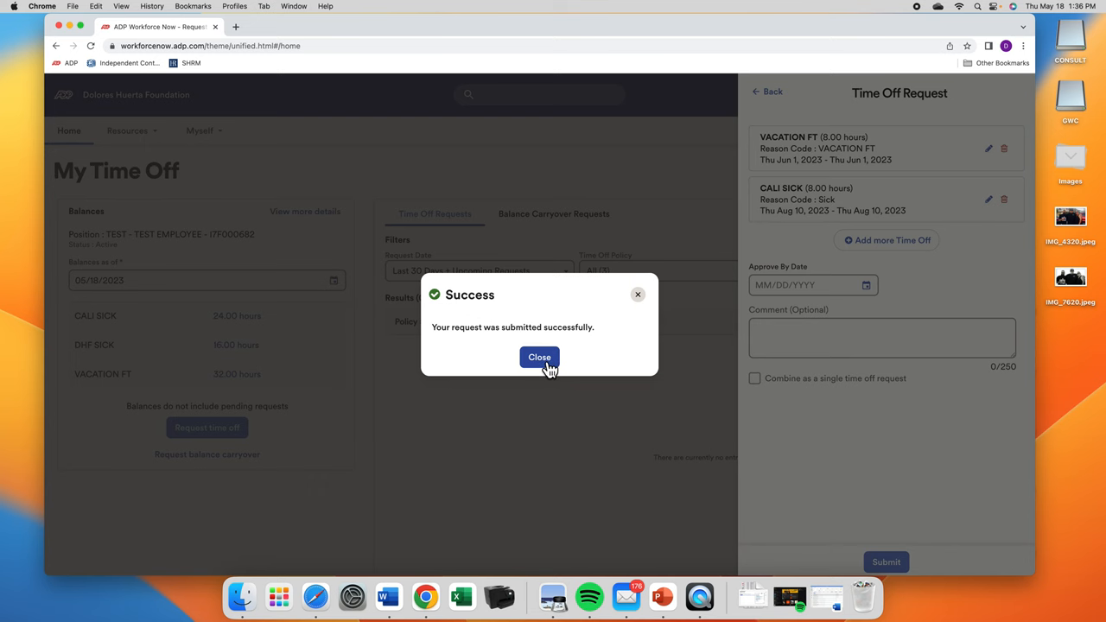
# Dismiss the Success dialog and review the Actions options on the CALI SICK and VACATION FT rows
pyautogui.click(540, 356)
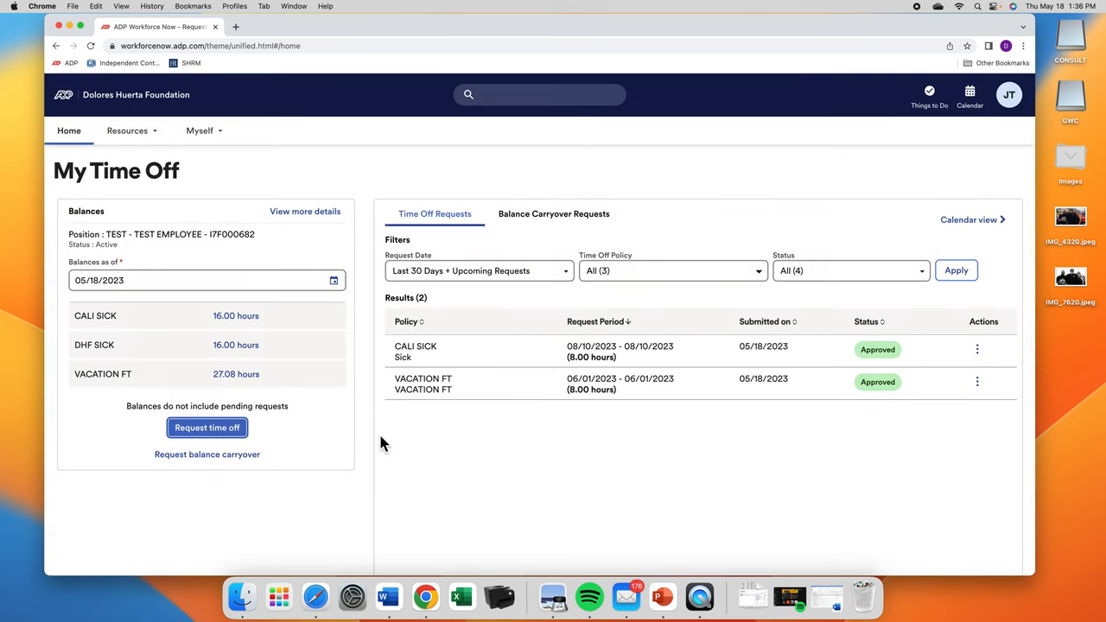
pyautogui.moveTo(407, 442)
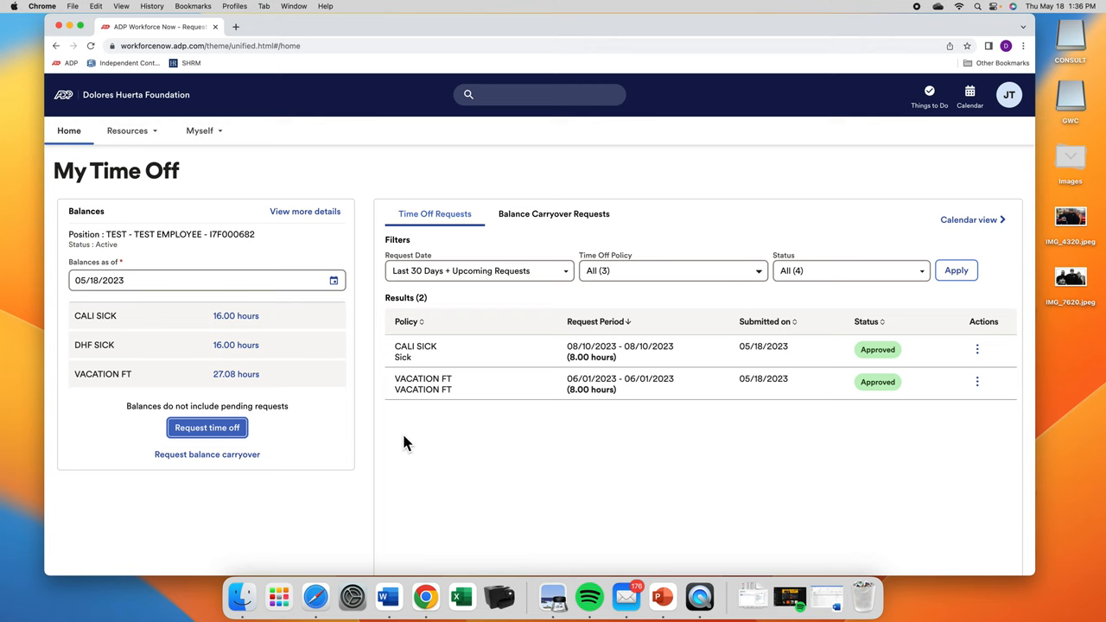
pyautogui.moveTo(367, 415)
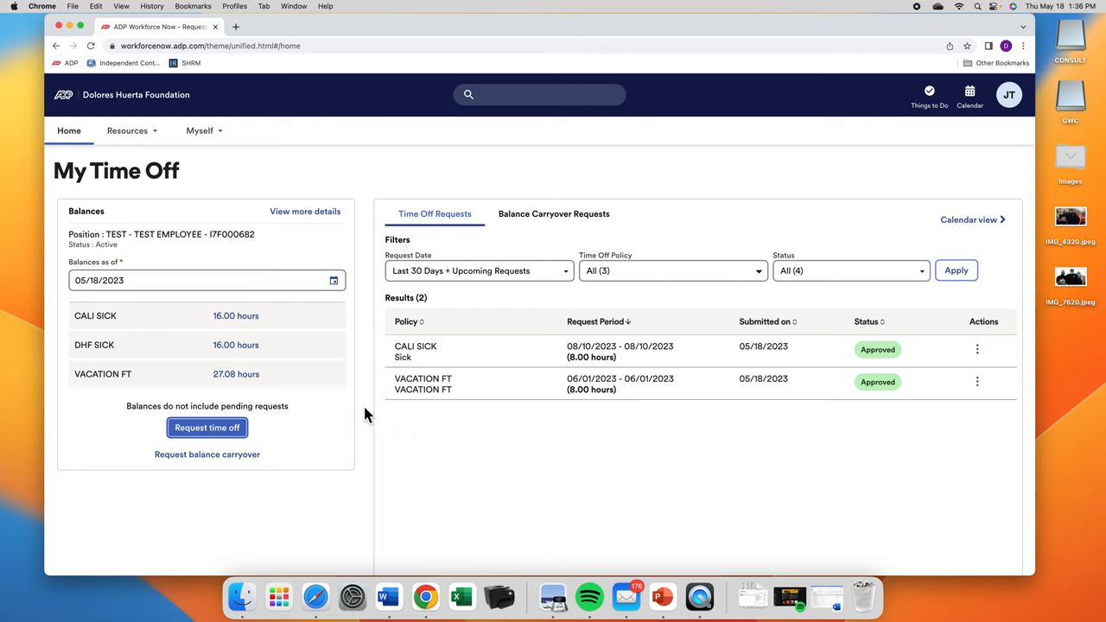
pyautogui.moveTo(543, 430)
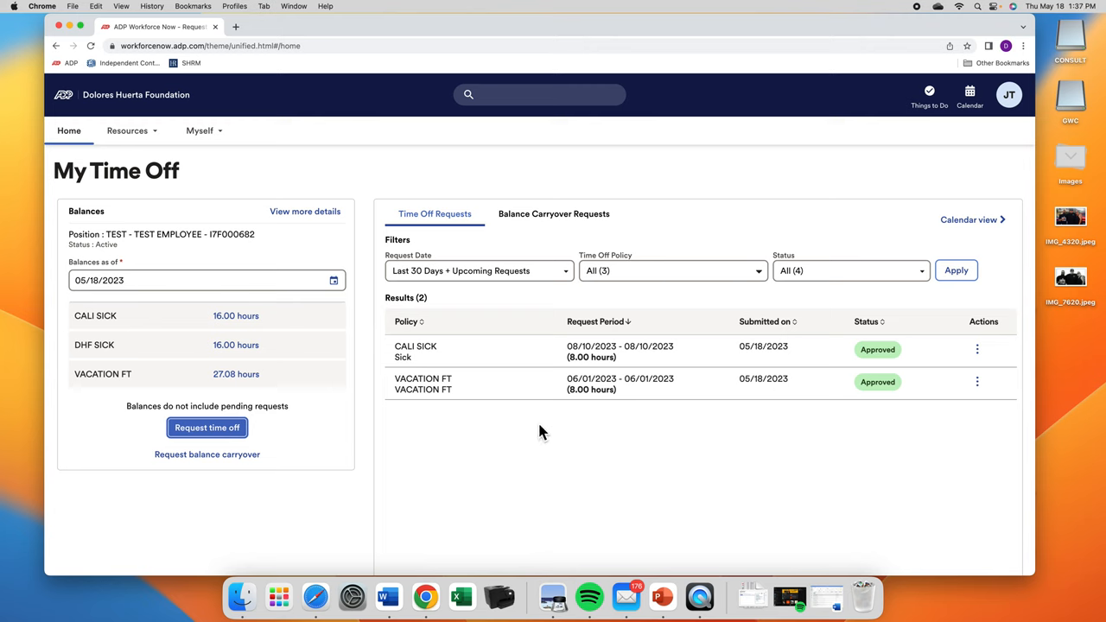
pyautogui.moveTo(907, 400)
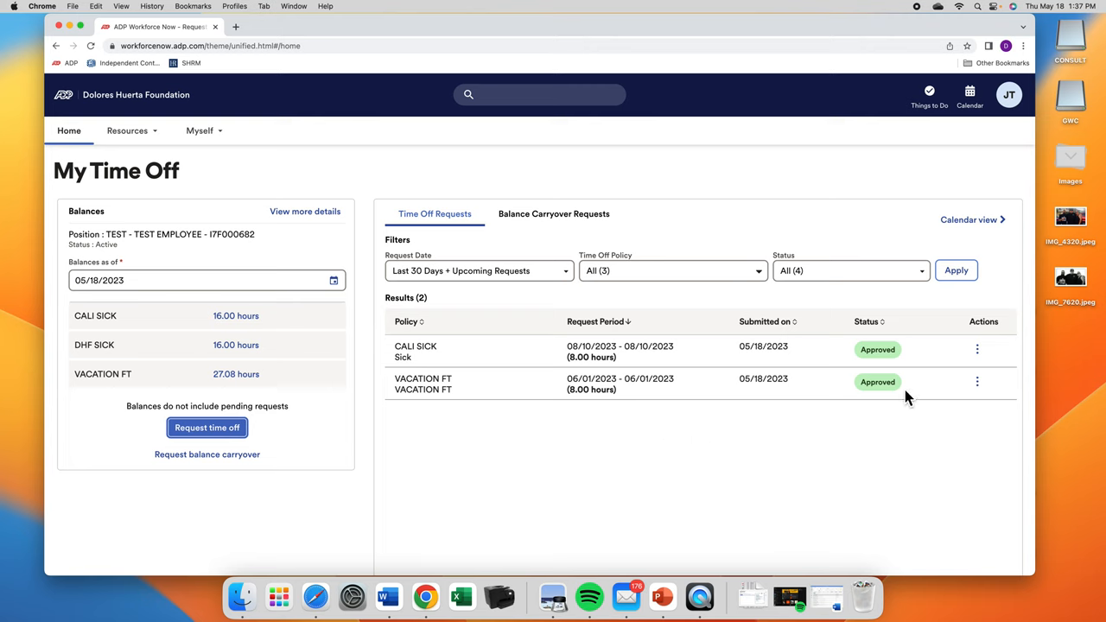
pyautogui.moveTo(892, 391)
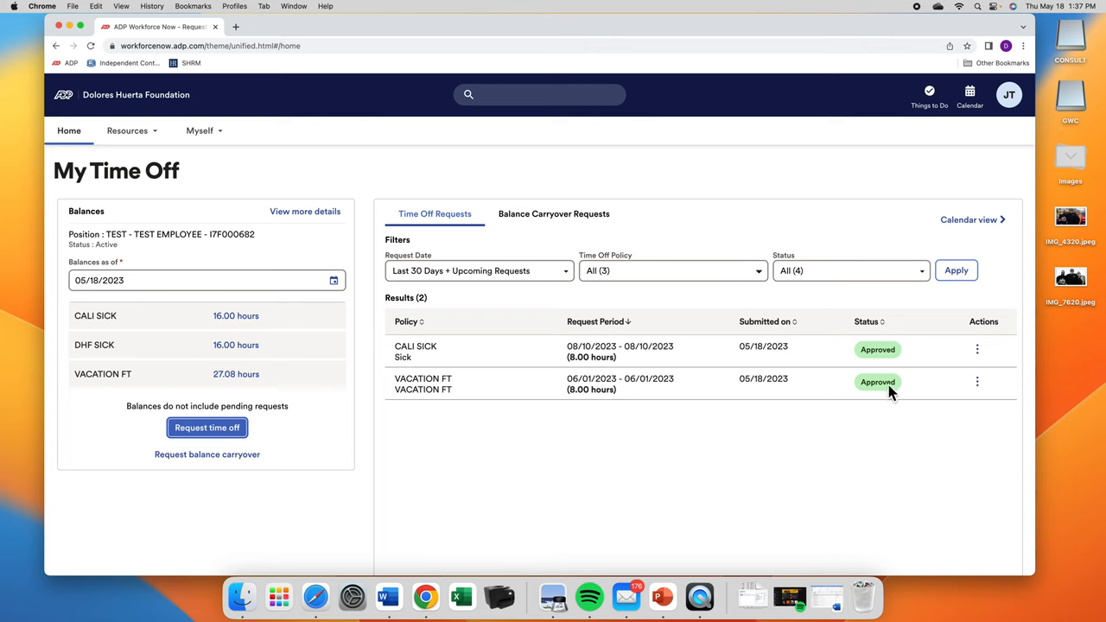
pyautogui.moveTo(976, 349)
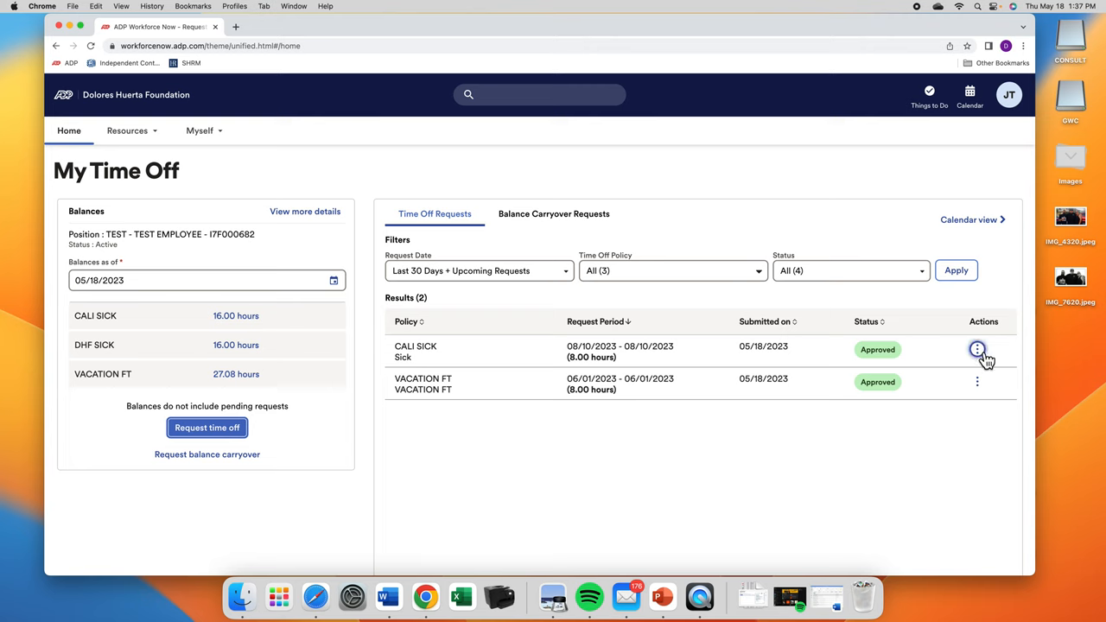
pyautogui.click(976, 349)
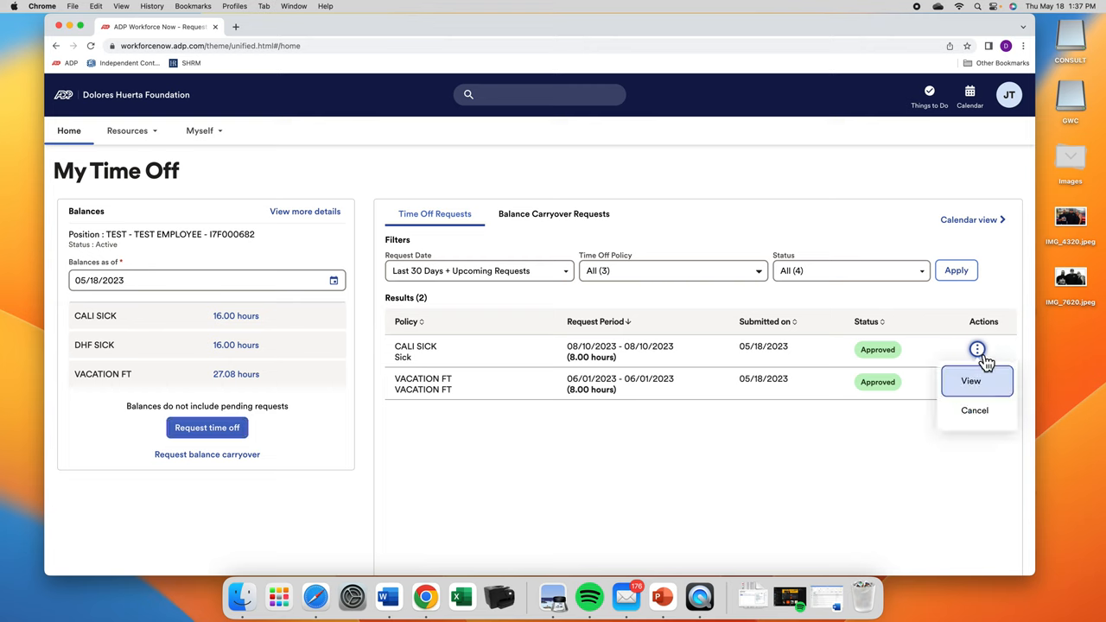
pyautogui.moveTo(979, 412)
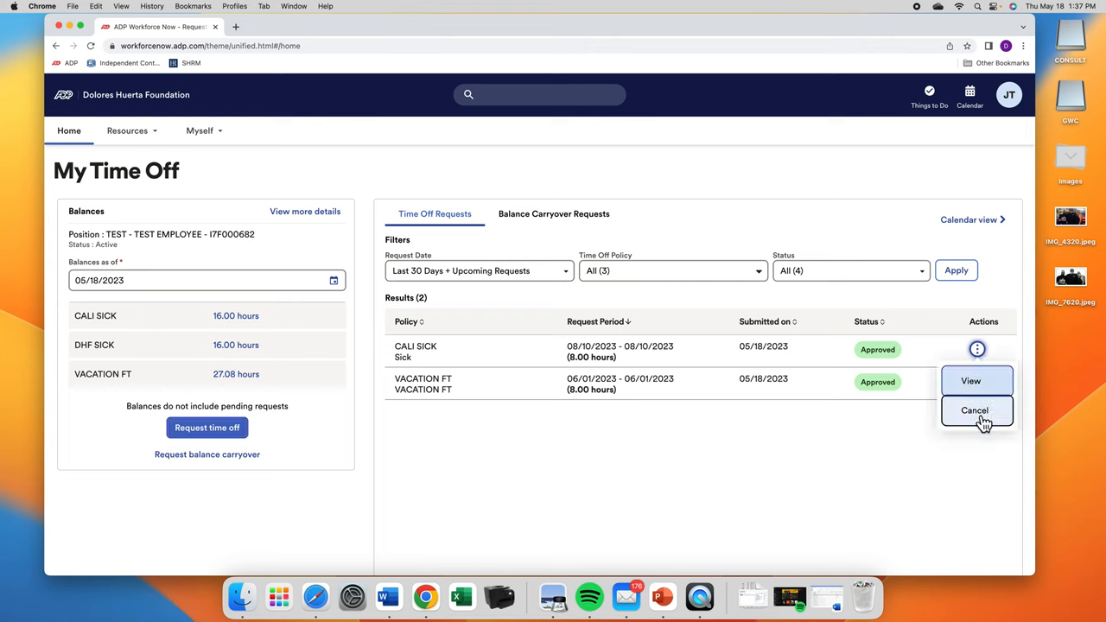
pyautogui.moveTo(875, 425)
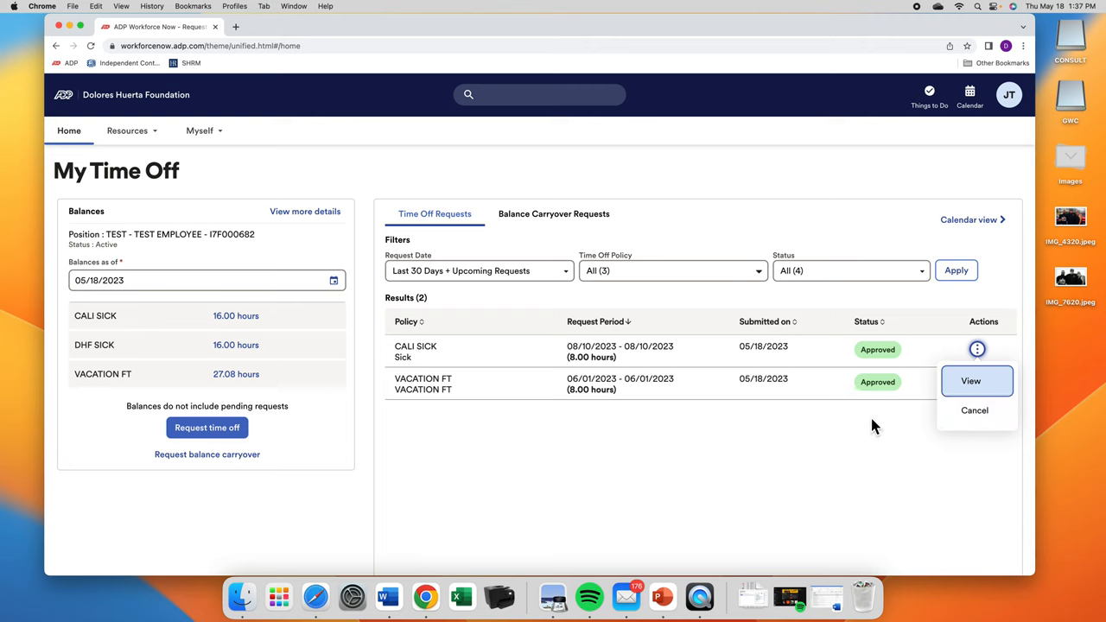
pyautogui.click(976, 382)
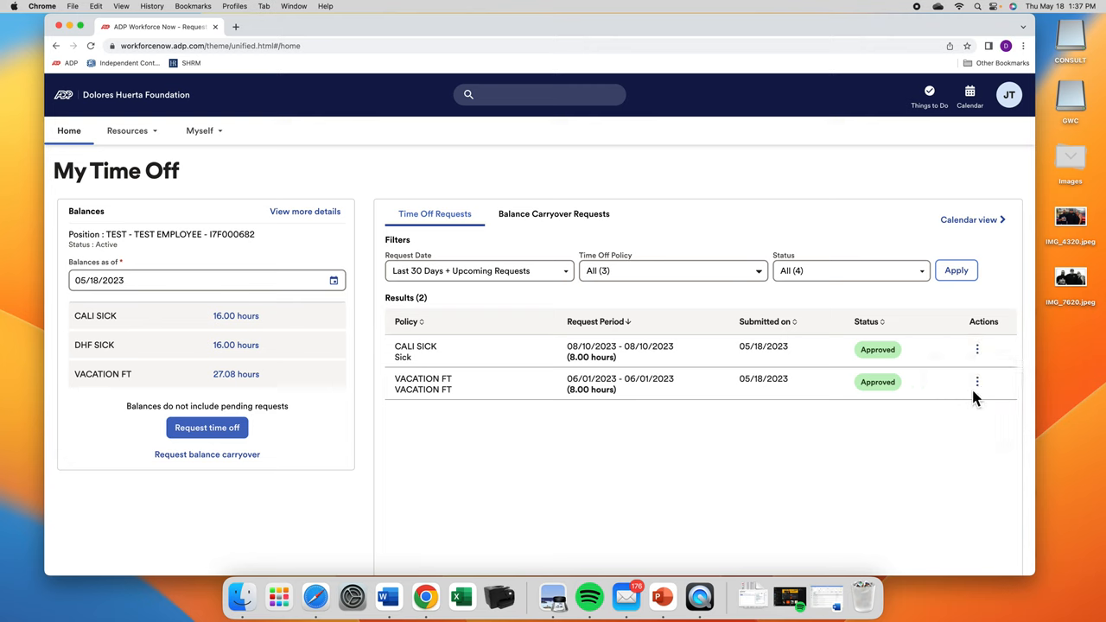
pyautogui.click(977, 380)
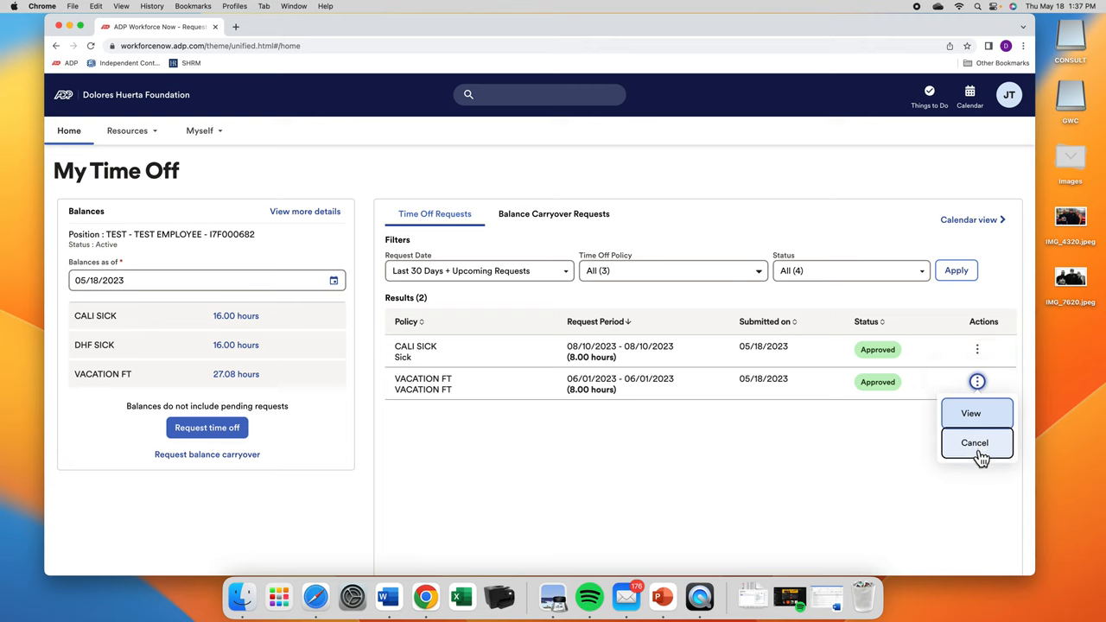